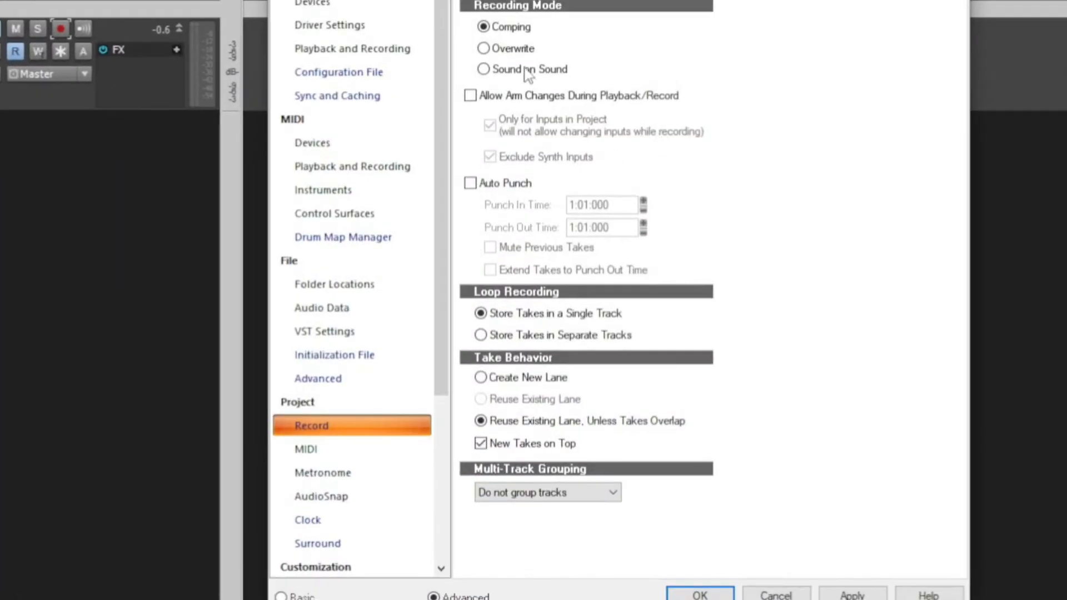
# Step: Set recording to Overwrite with Auto Punch from 4:01:000 to 8:01:000, then close Preferences
pyautogui.click(482, 48)
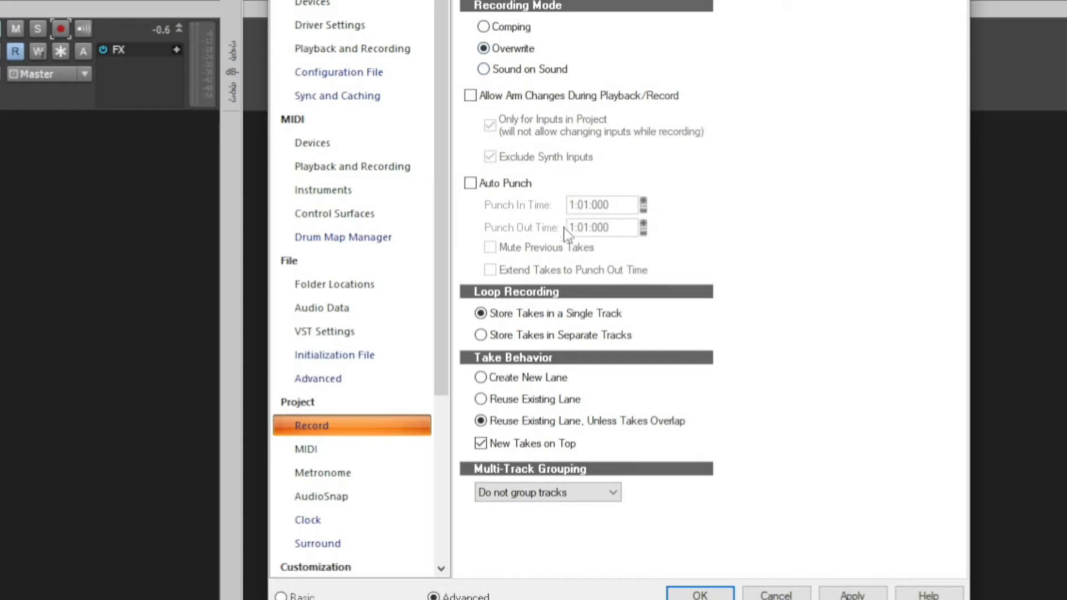
pyautogui.moveTo(483, 193)
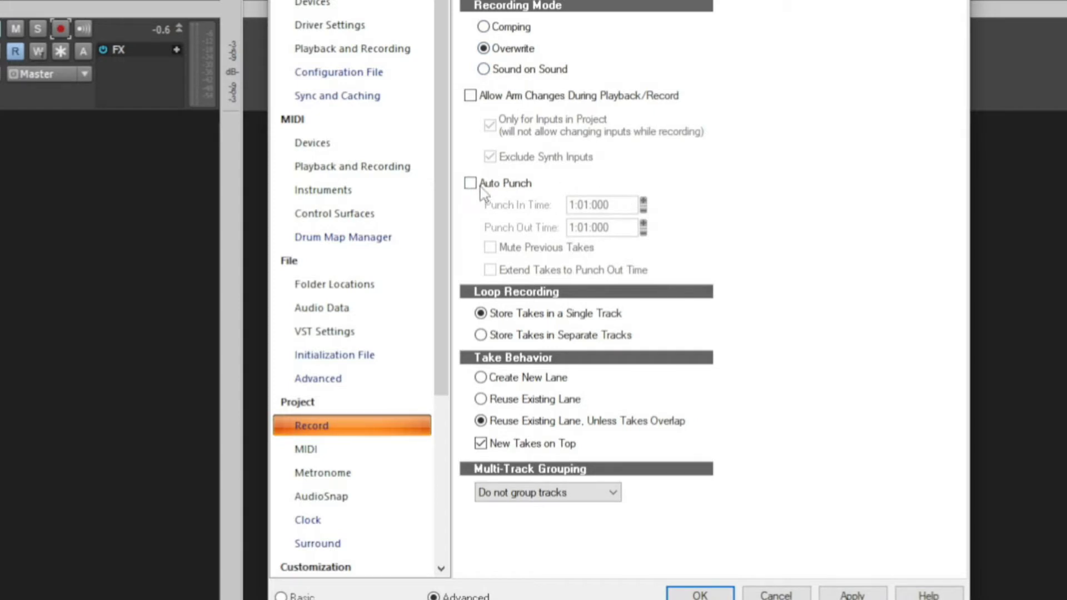
pyautogui.click(470, 183)
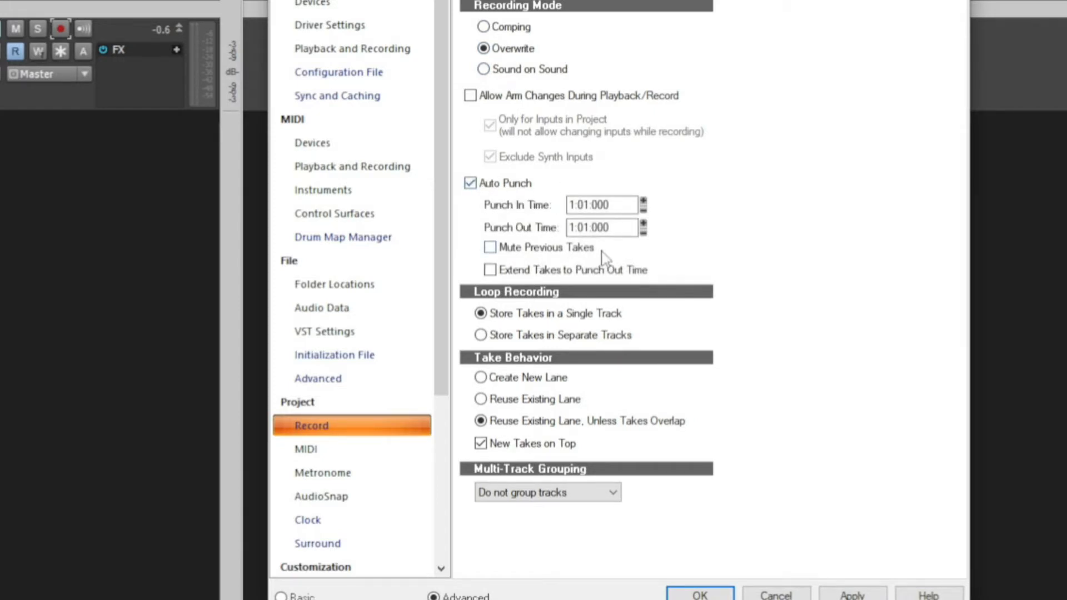
pyautogui.moveTo(643, 240)
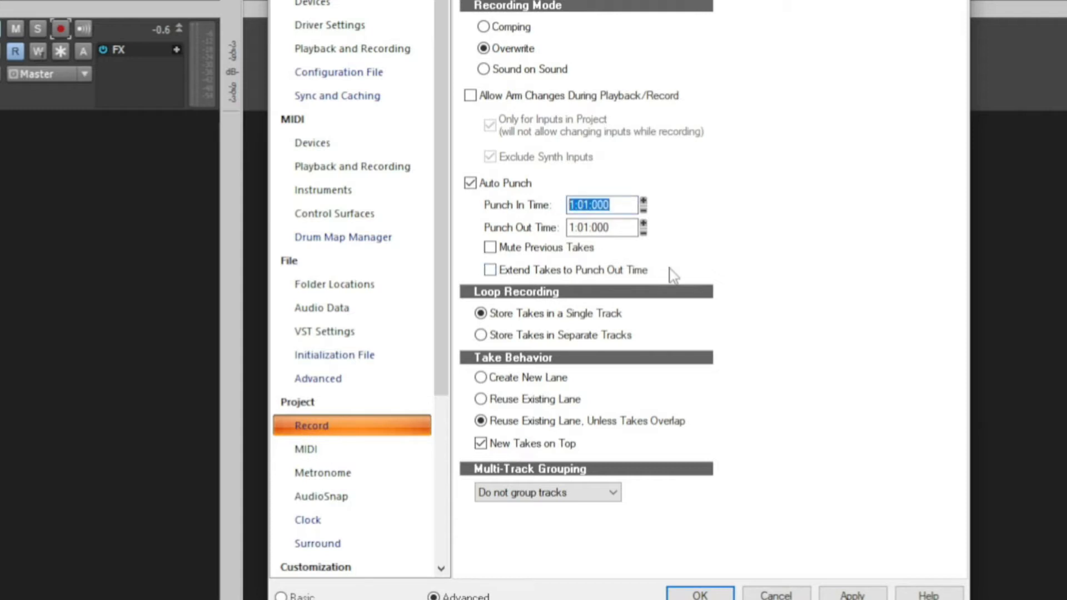
pyautogui.moveTo(670, 211)
pyautogui.write('4')
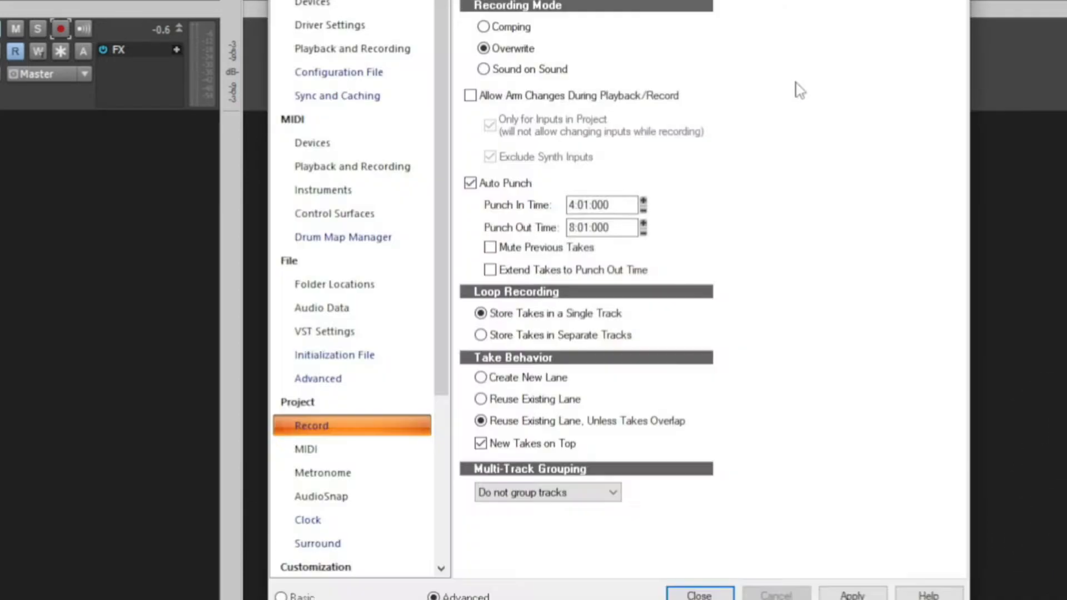
pyautogui.click(698, 595)
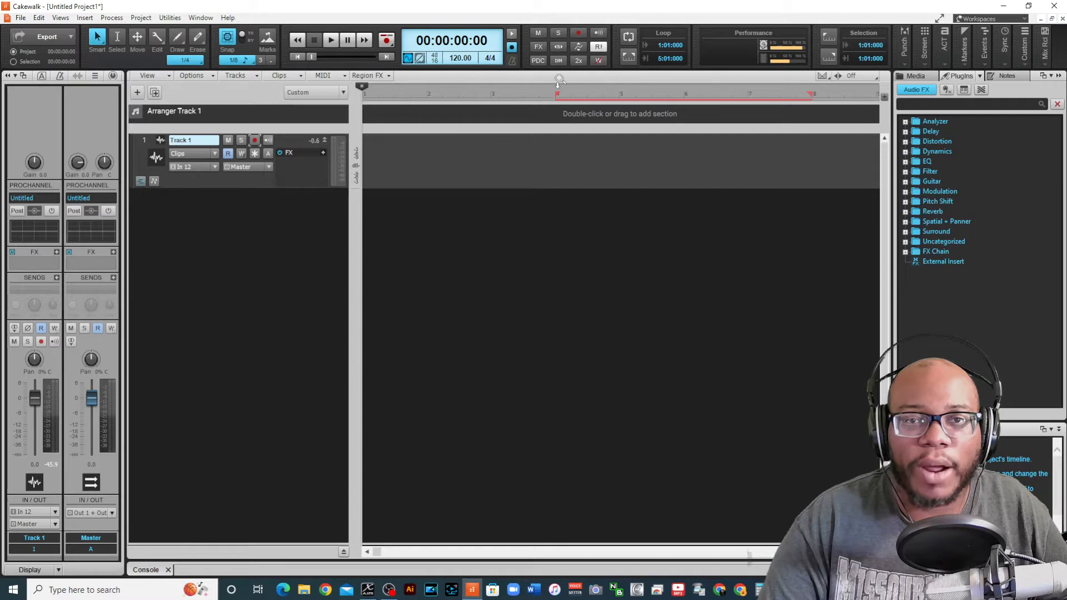
pyautogui.moveTo(671, 100)
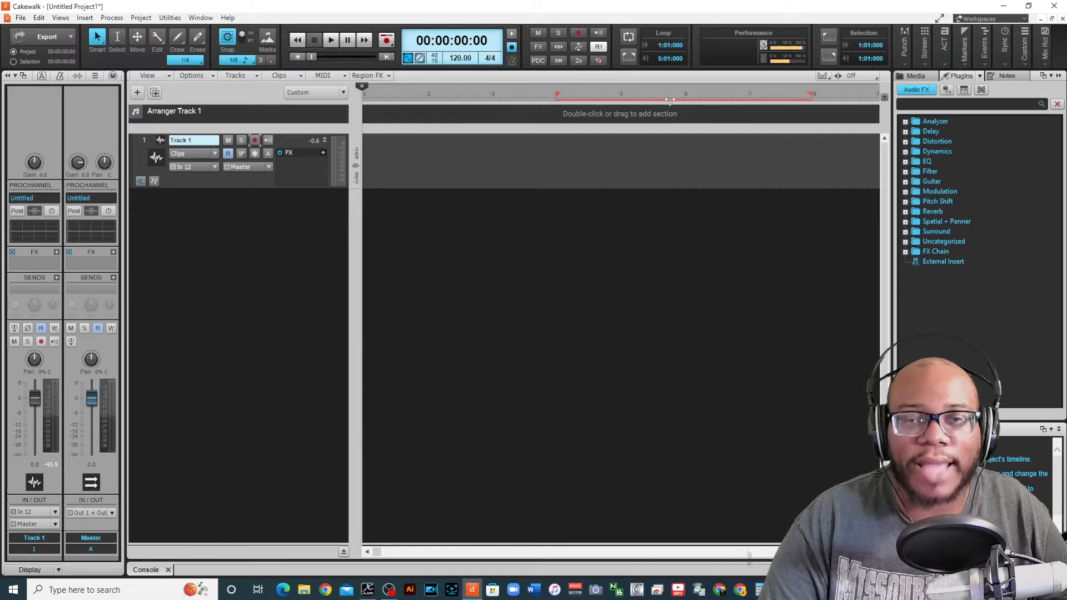
pyautogui.moveTo(619, 100)
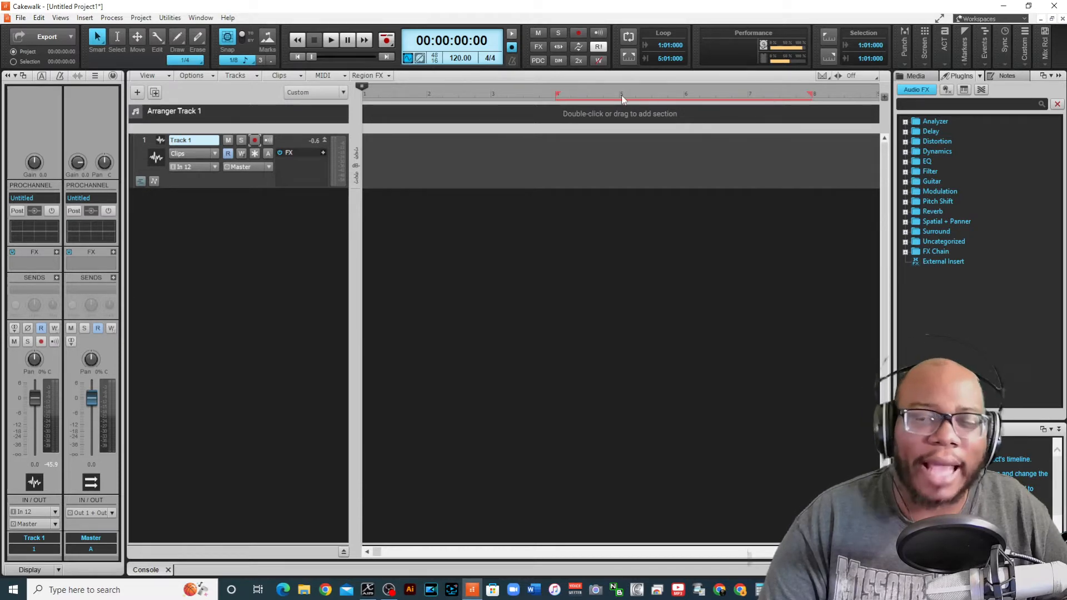
pyautogui.moveTo(791, 84)
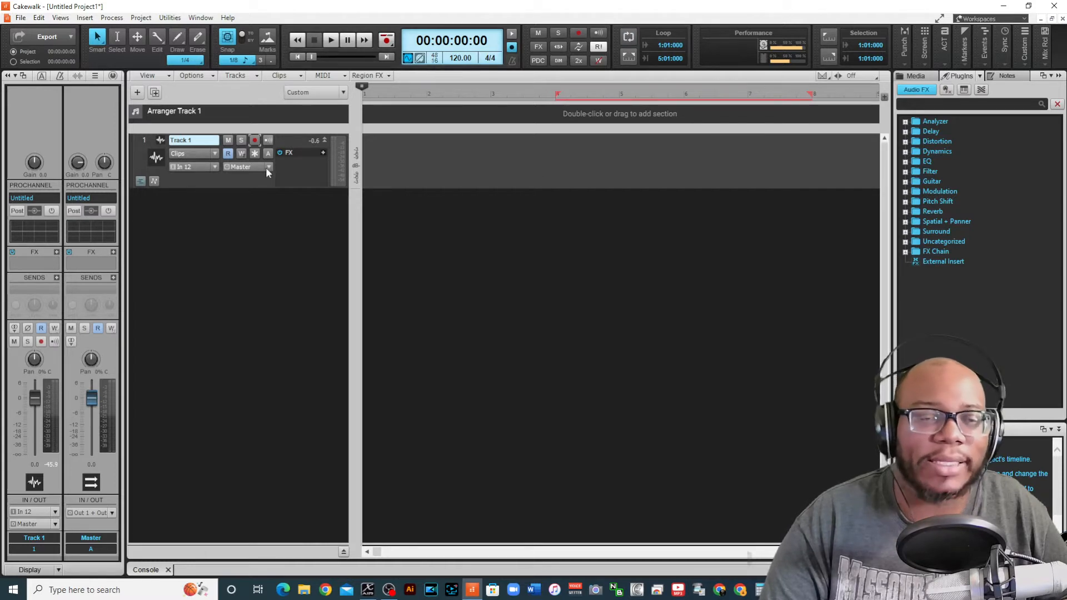
pyautogui.moveTo(379, 104)
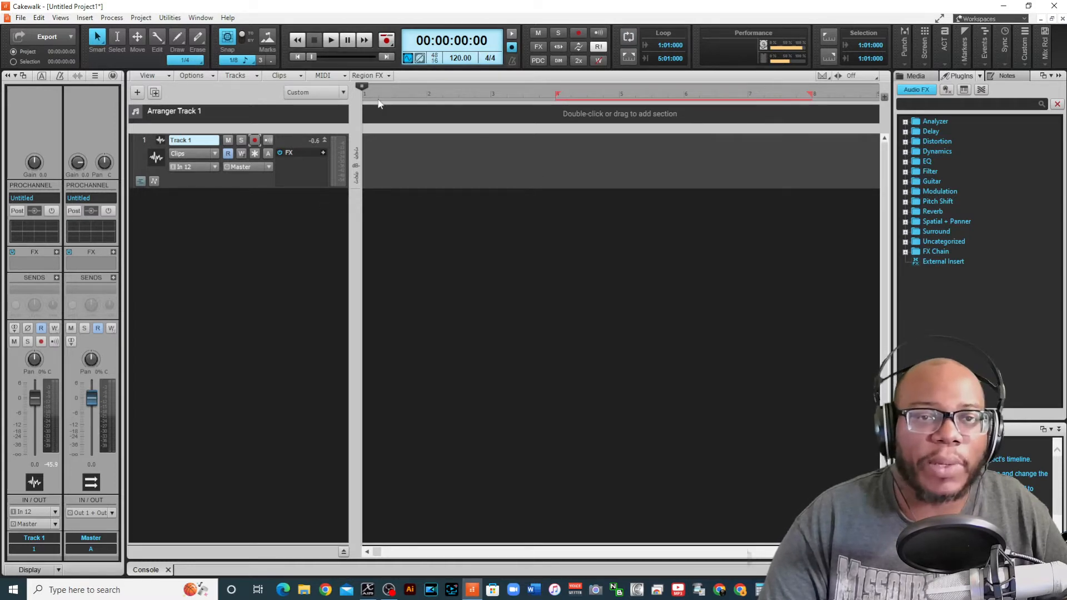
pyautogui.moveTo(554, 96)
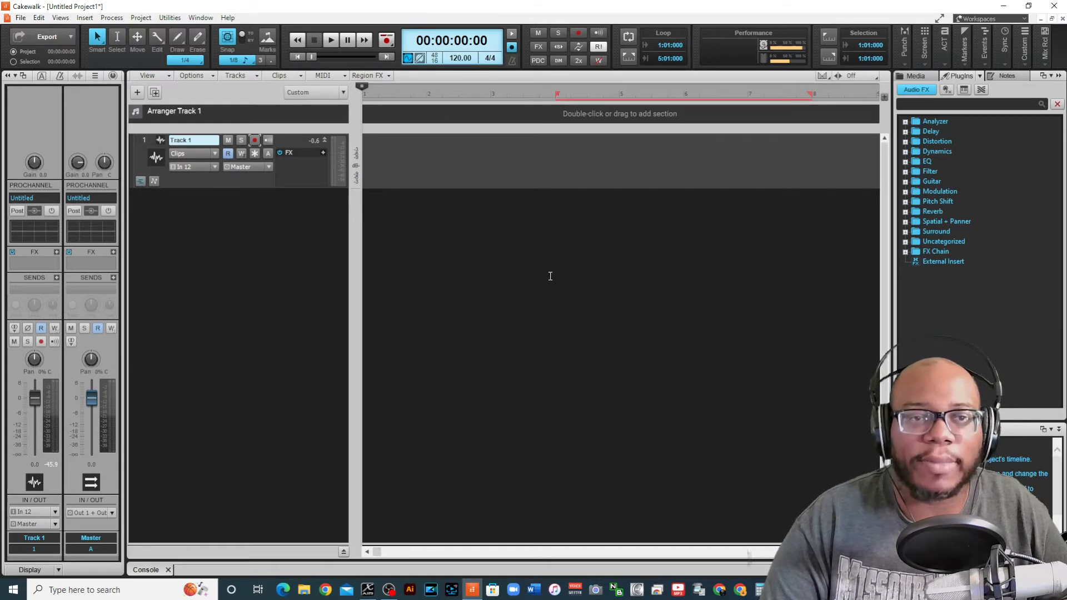
pyautogui.moveTo(243, 227)
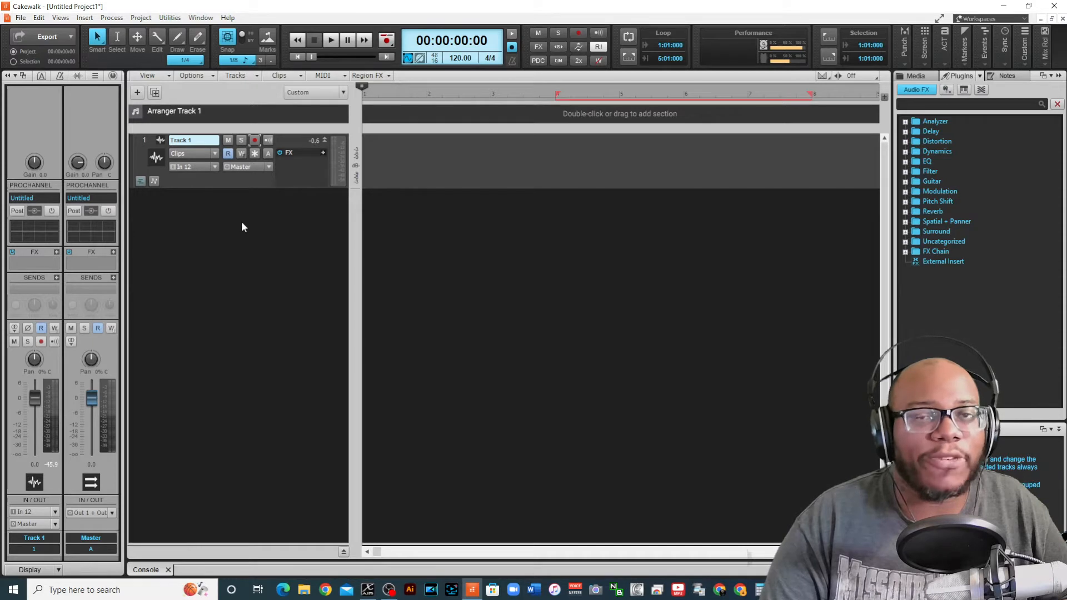
pyautogui.moveTo(285, 268)
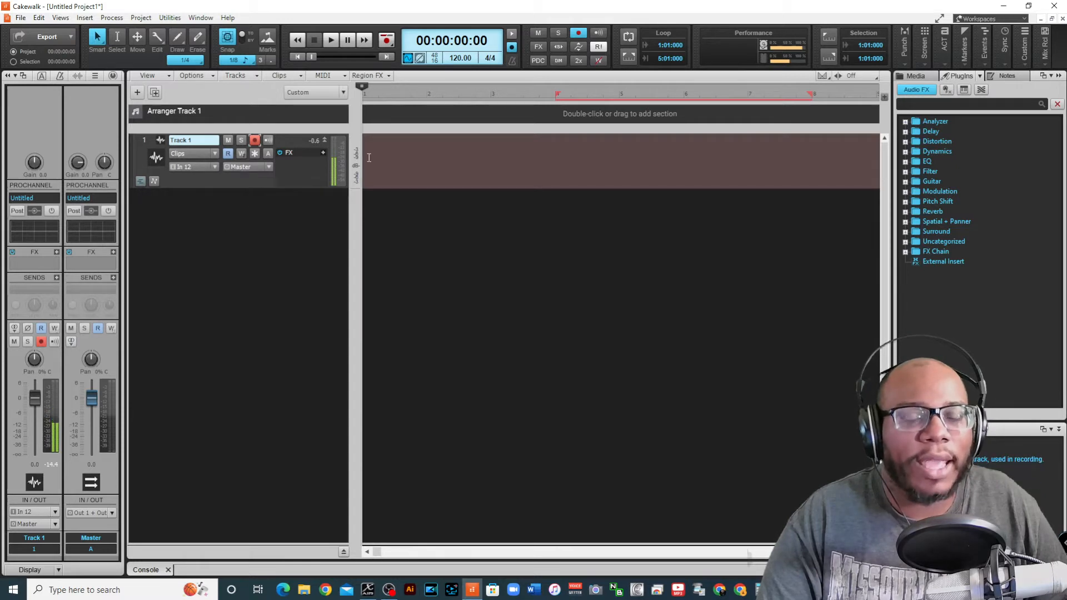
pyautogui.moveTo(278, 299)
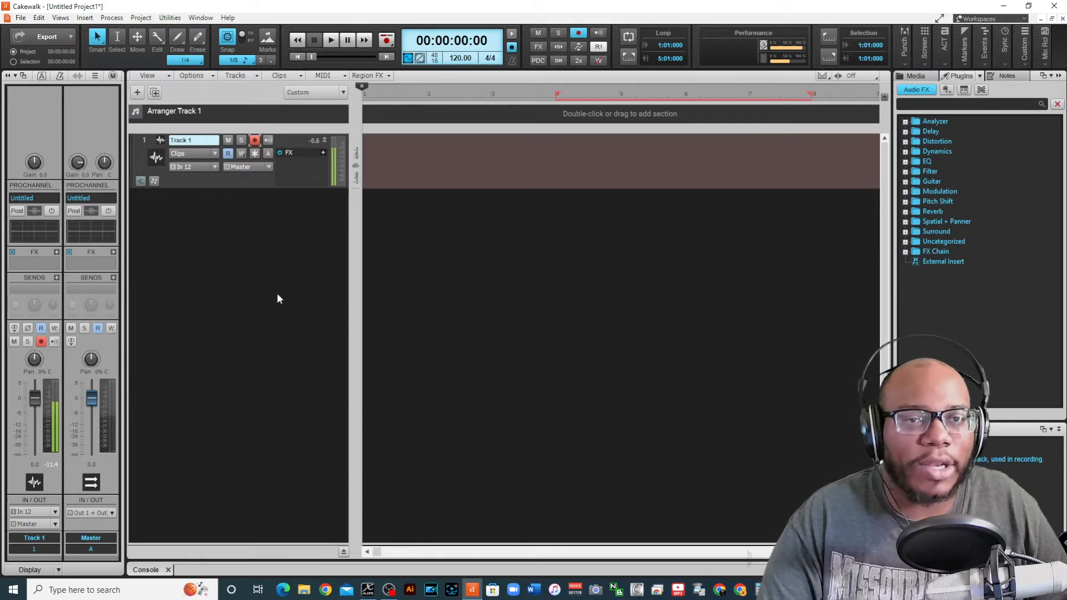
# Step: Record a vocal take on armed Track 1, producing 'Record 3' within bars 4–8
pyautogui.click(331, 40)
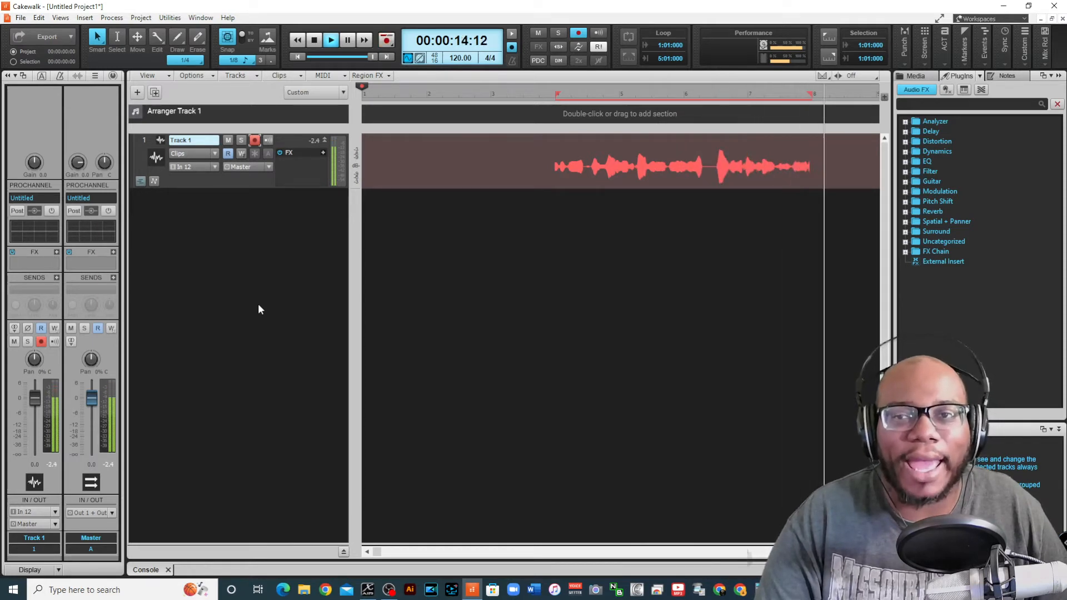
pyautogui.click(314, 39)
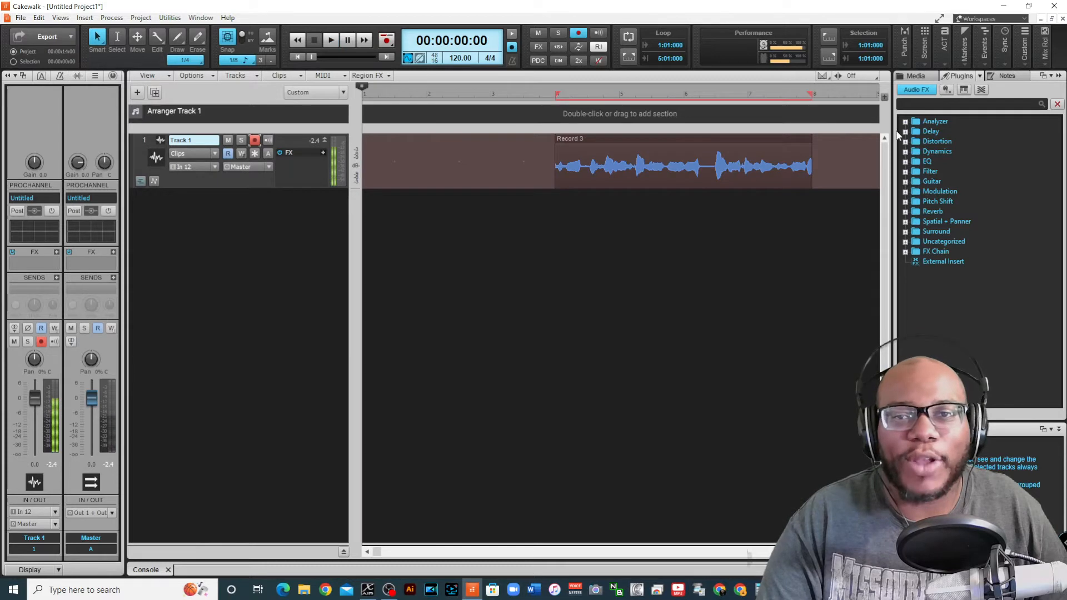
pyautogui.moveTo(824, 99)
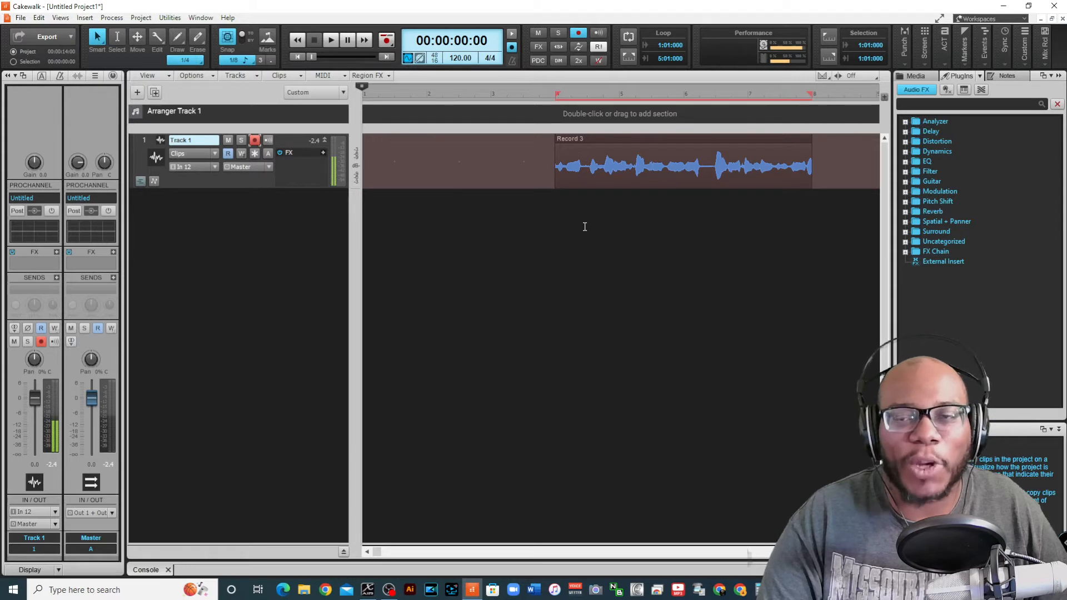
pyautogui.moveTo(540, 157)
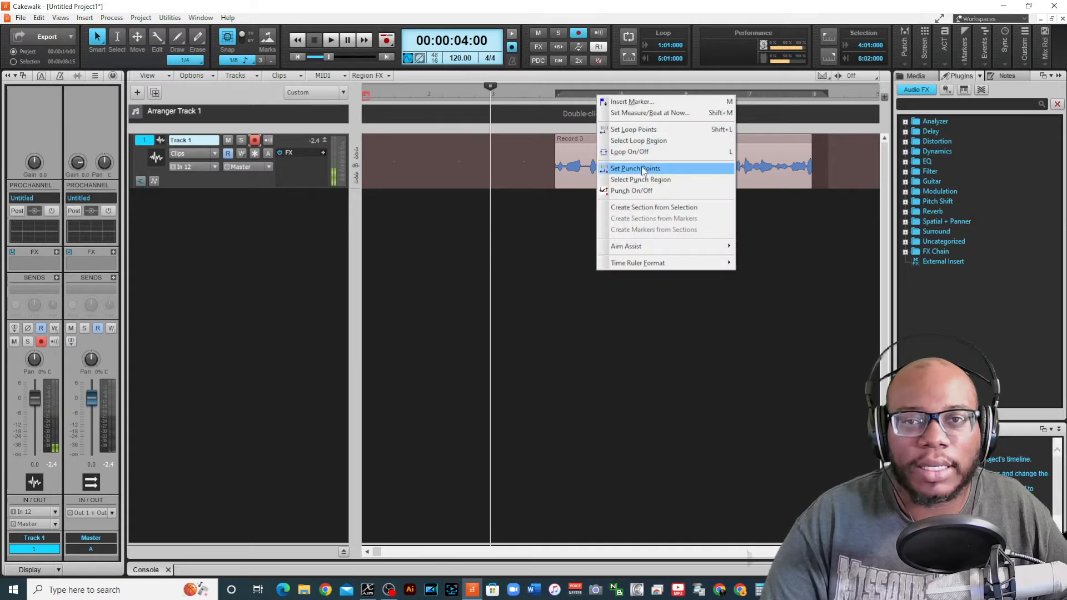
# Step: Remove the take and set the punch points to the bar 3–8 ruler selection
pyautogui.click(633, 168)
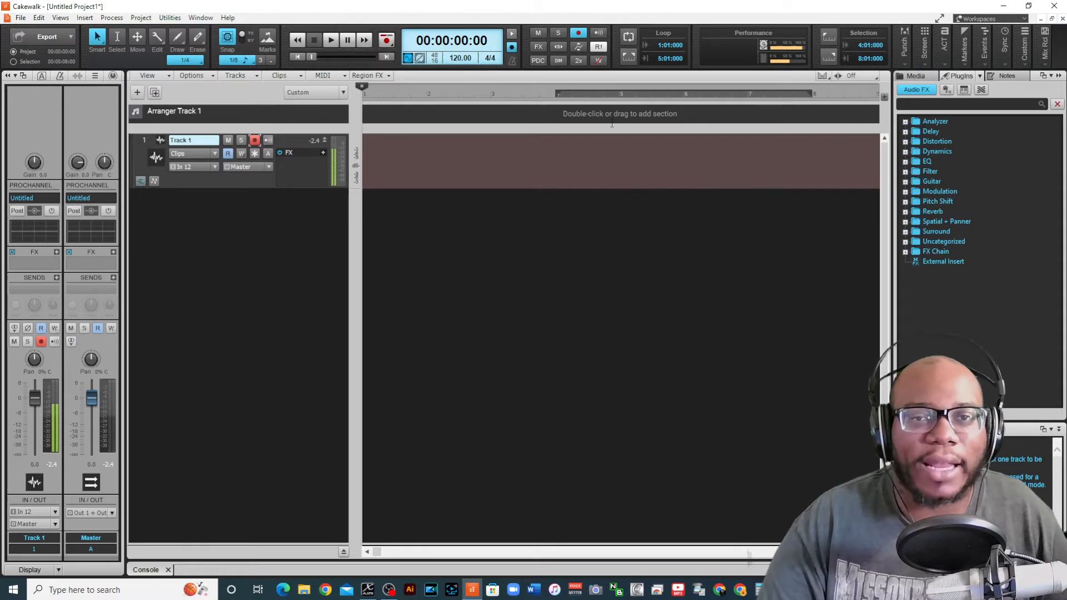
pyautogui.moveTo(541, 97)
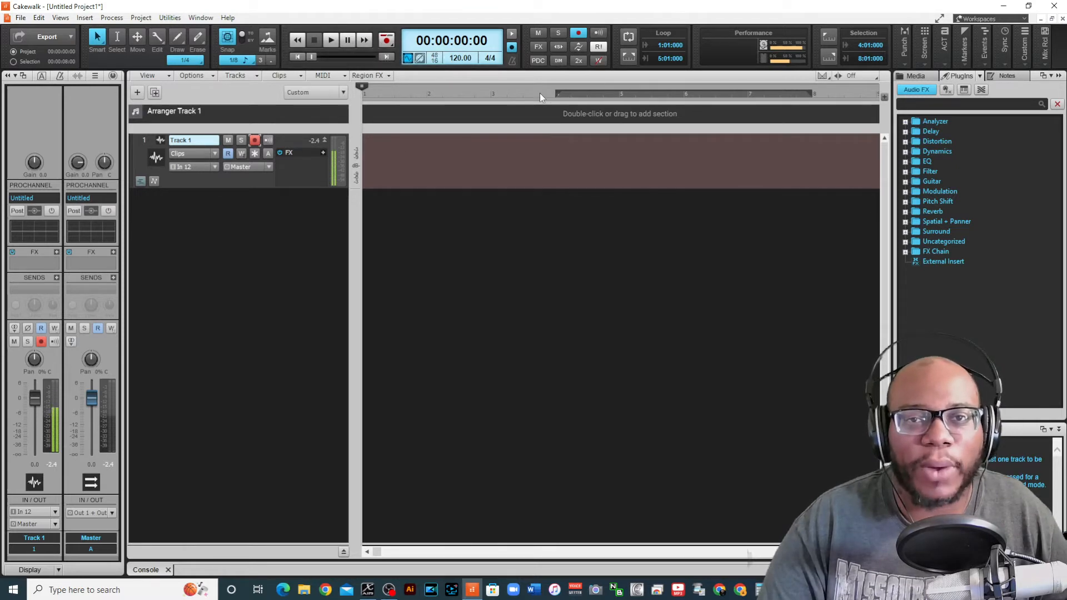
pyautogui.click(490, 93)
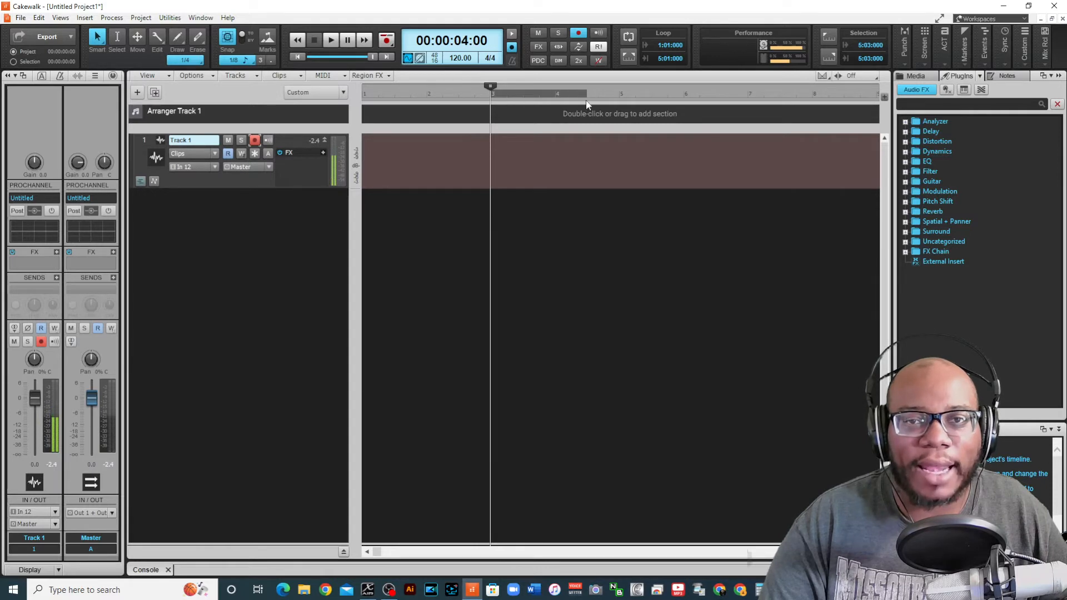
pyautogui.moveTo(795, 115)
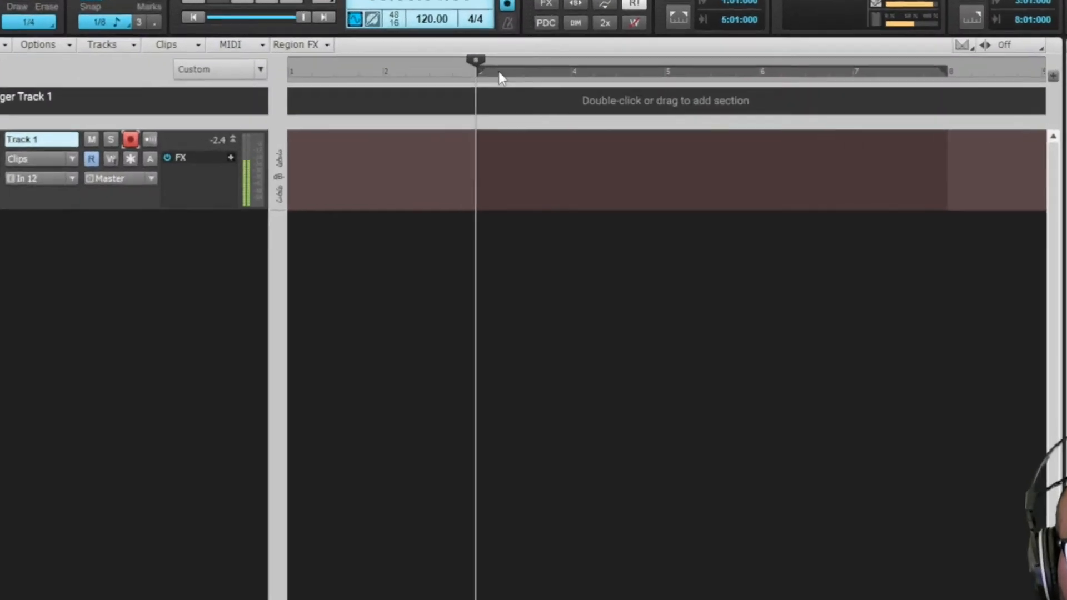
pyautogui.rightClick(500, 76)
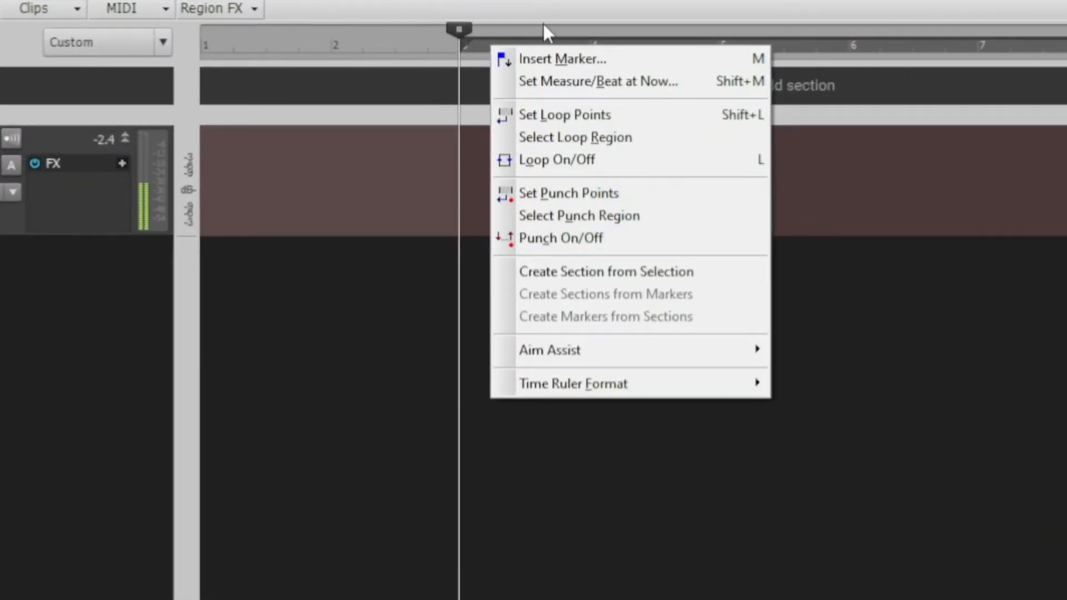
pyautogui.click(568, 194)
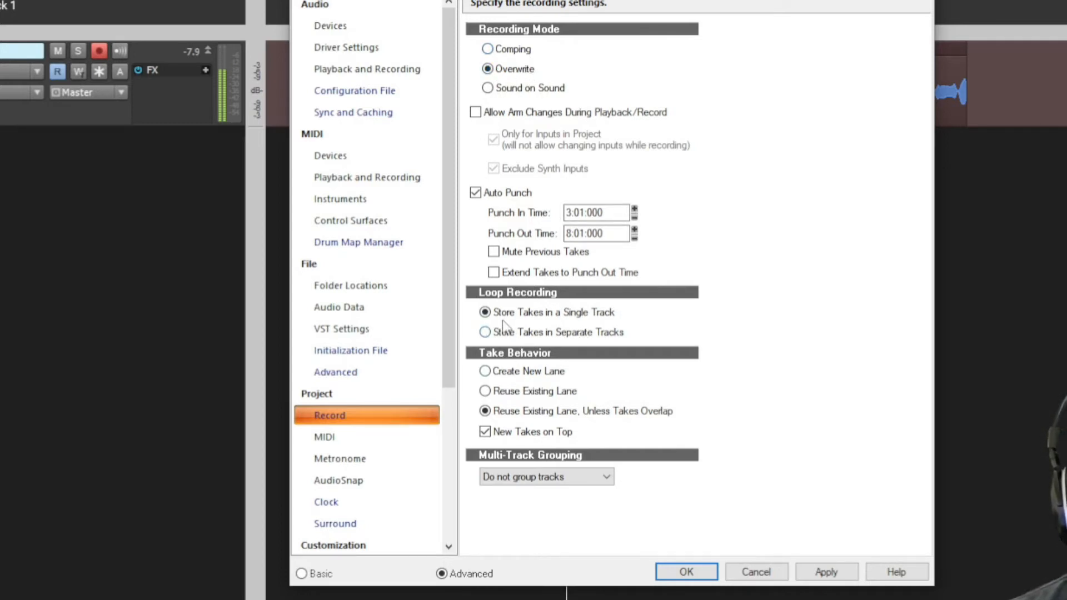
pyautogui.moveTo(561, 325)
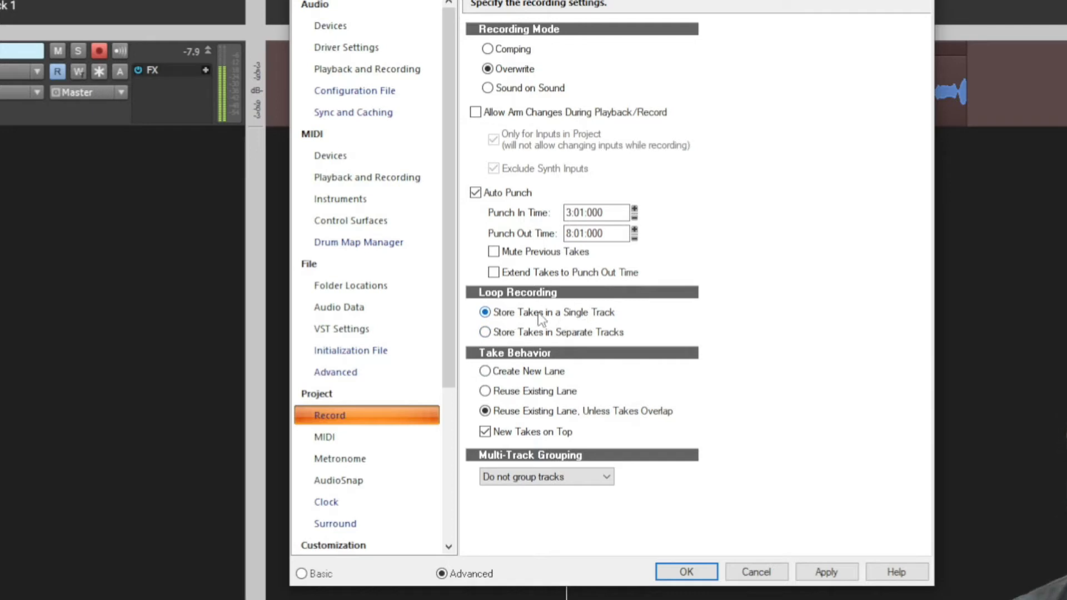
pyautogui.moveTo(563, 322)
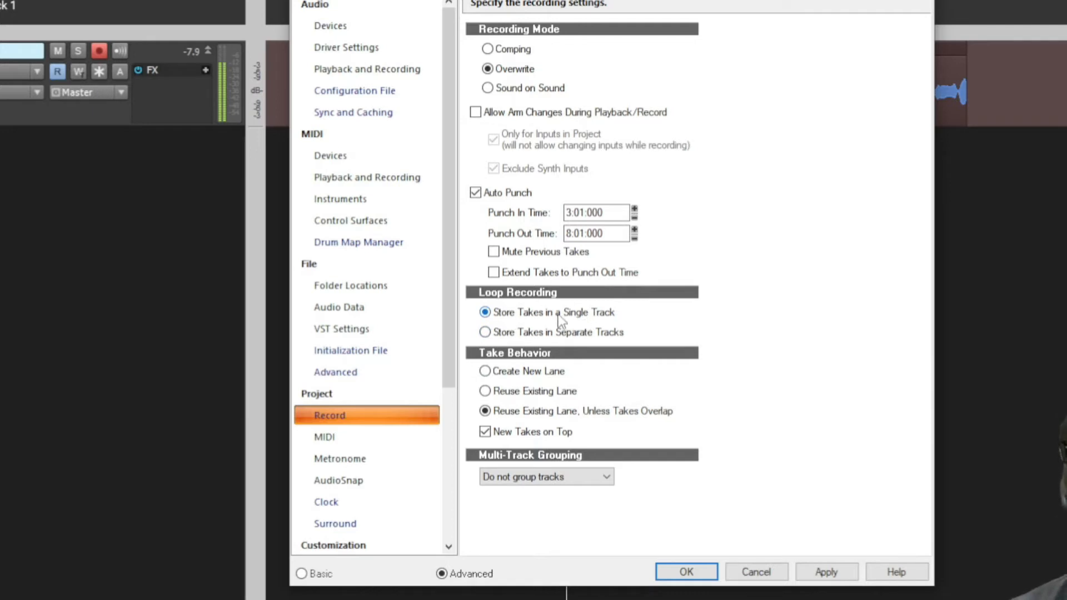
pyautogui.moveTo(524, 340)
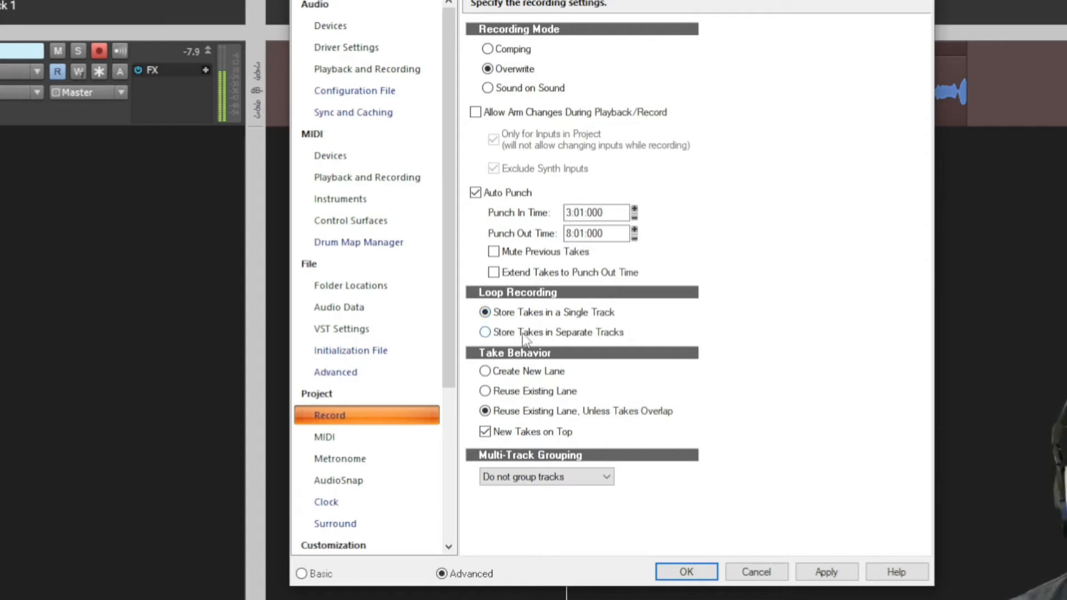
pyautogui.moveTo(603, 342)
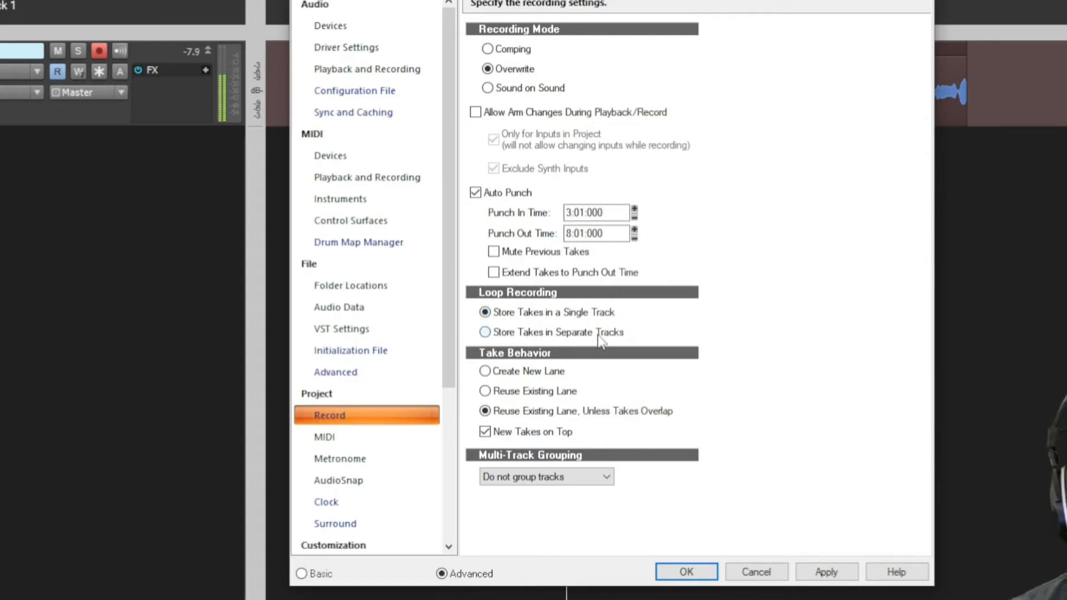
# Step: Store loop takes in separate tracks with Multi-Track Grouping set to Do not group tracks
pyautogui.click(485, 332)
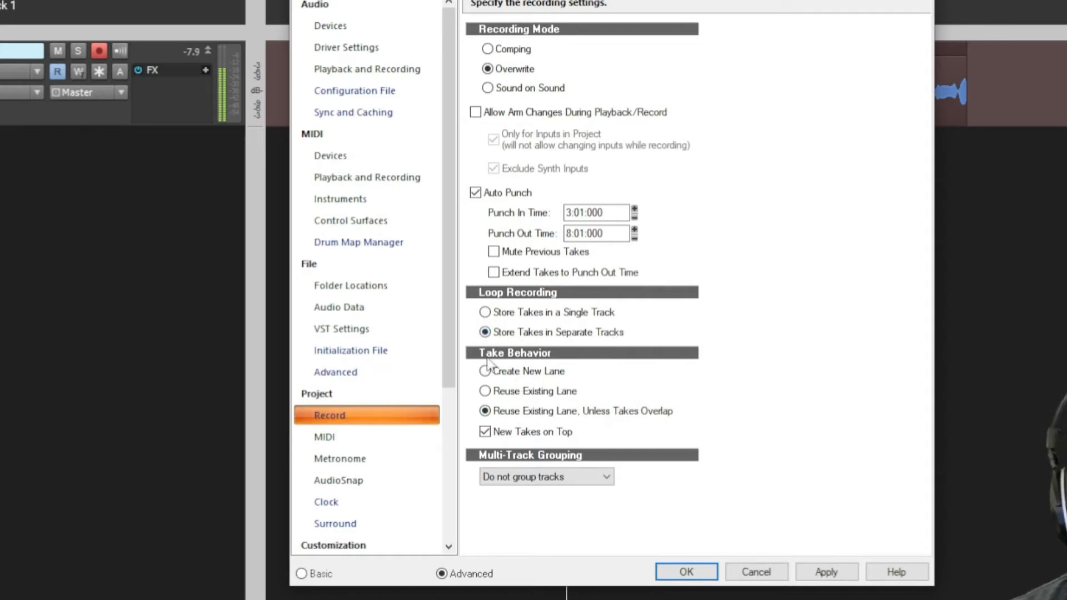
pyautogui.moveTo(549, 387)
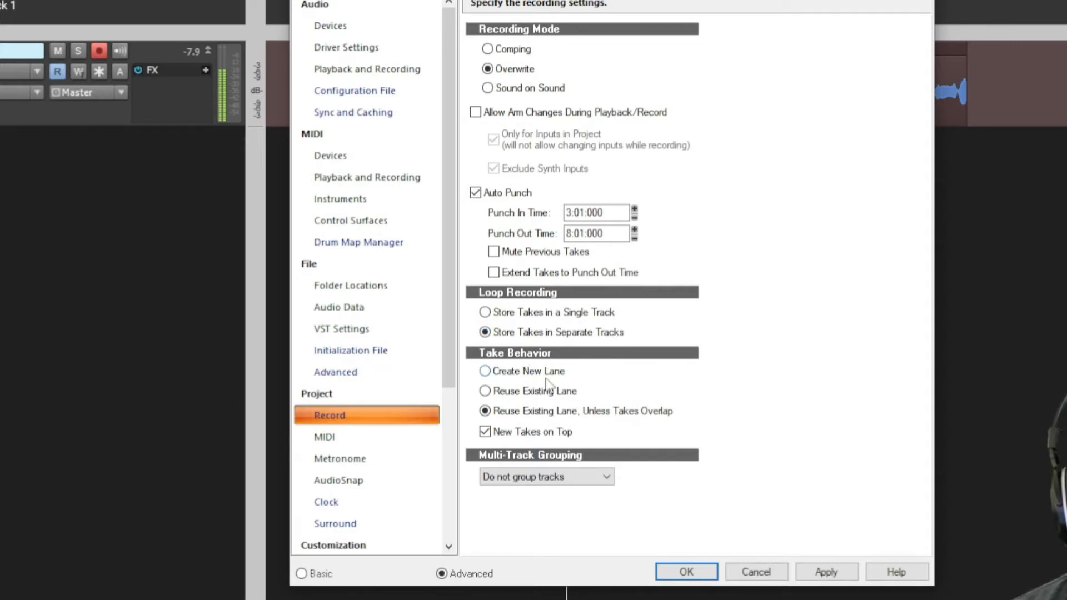
pyautogui.moveTo(572, 422)
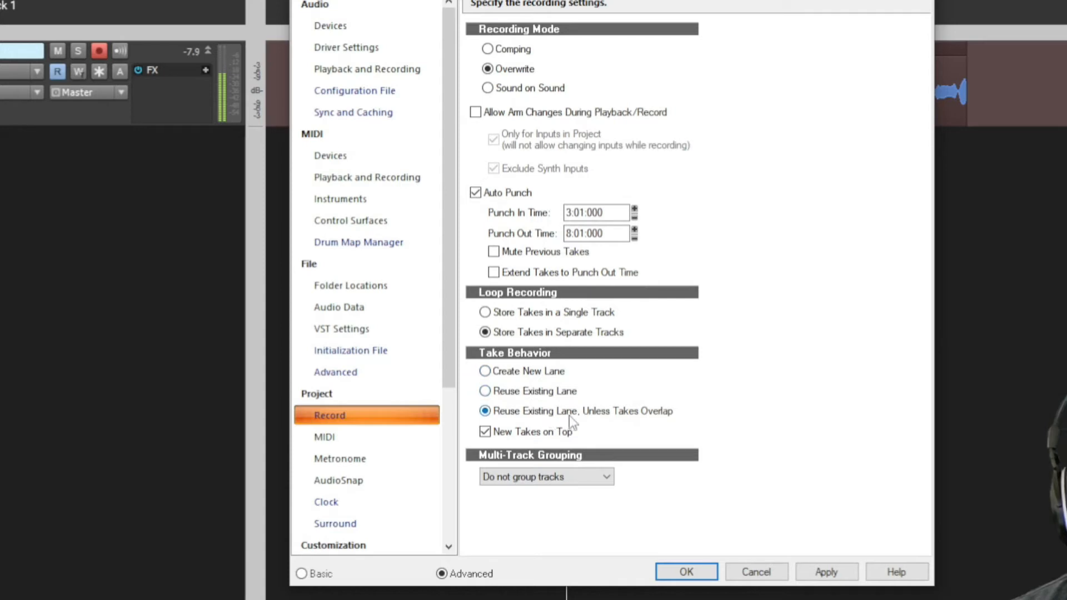
pyautogui.moveTo(652, 426)
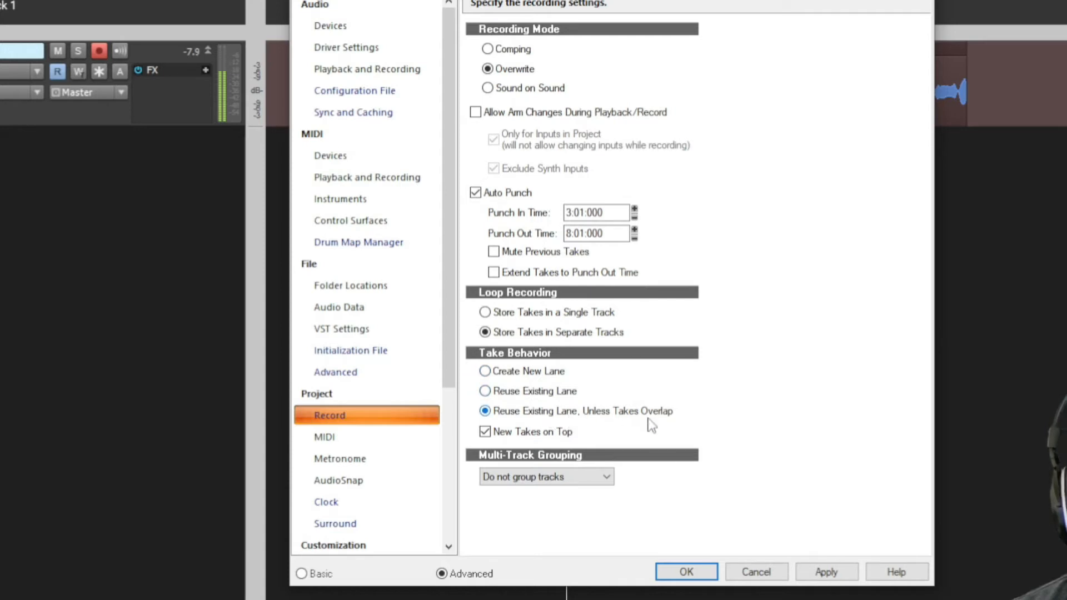
pyautogui.moveTo(558, 465)
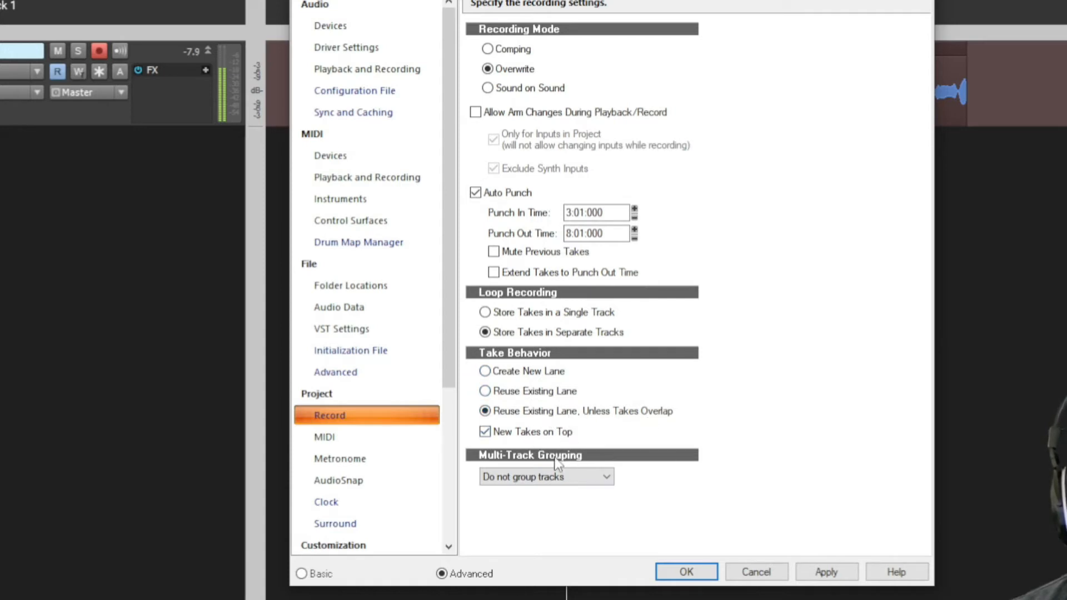
pyautogui.moveTo(593, 522)
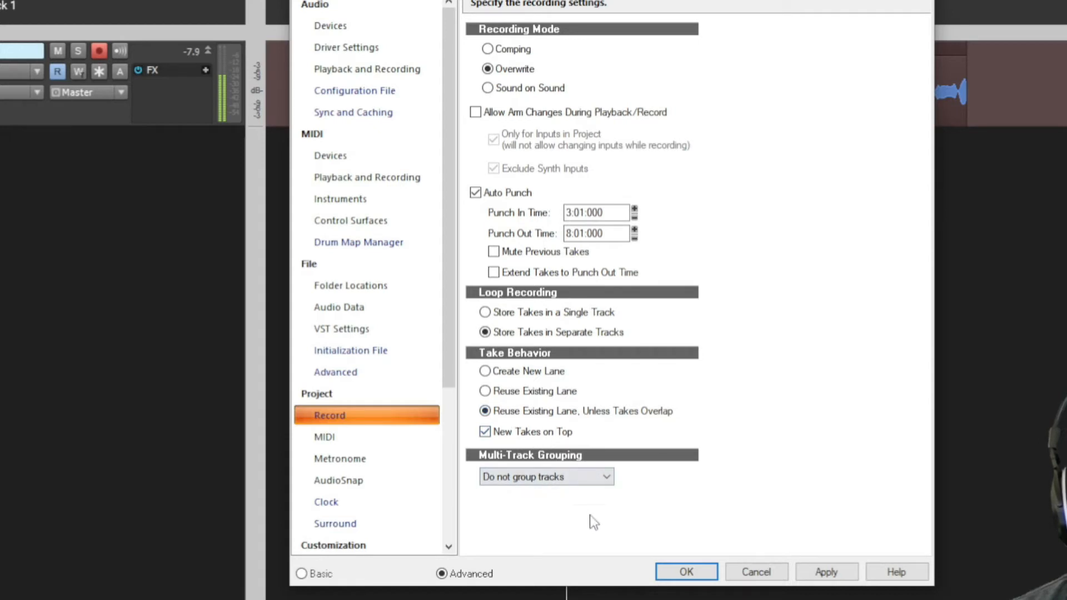
pyautogui.click(545, 476)
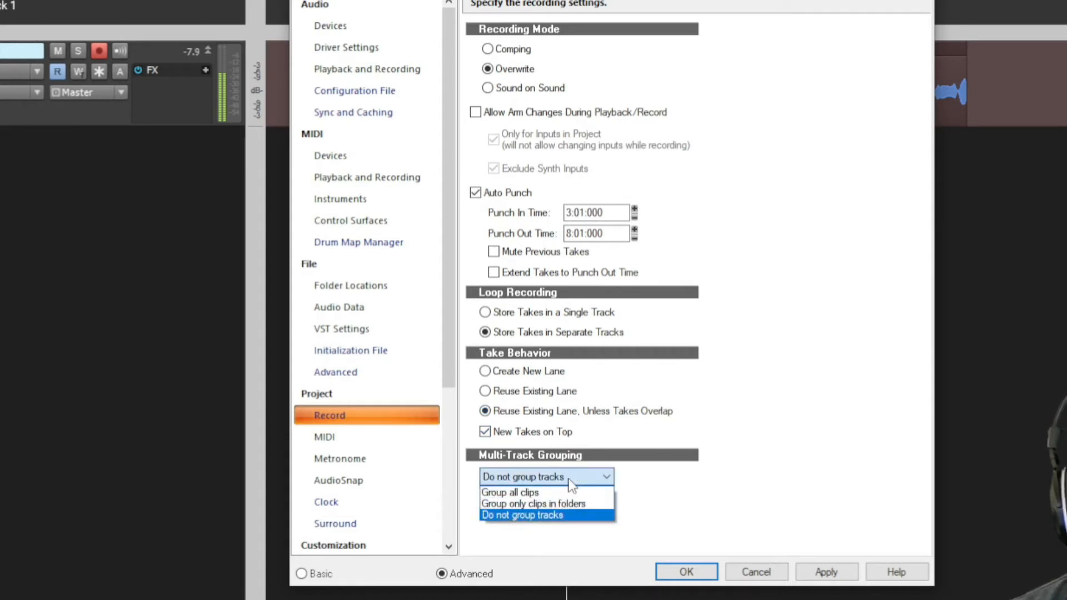
pyautogui.moveTo(545, 504)
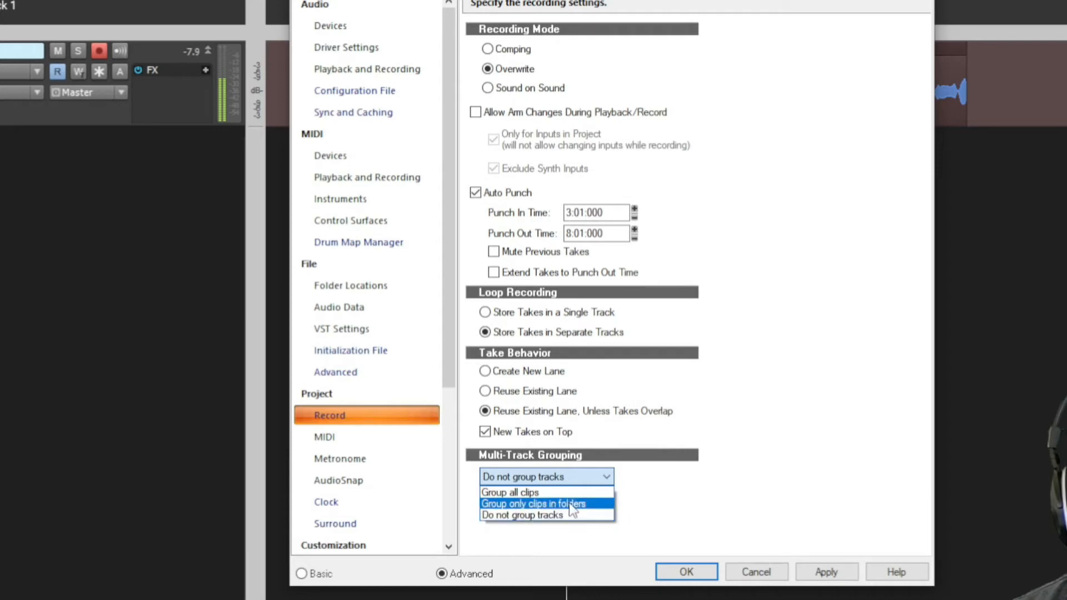
pyautogui.click(522, 515)
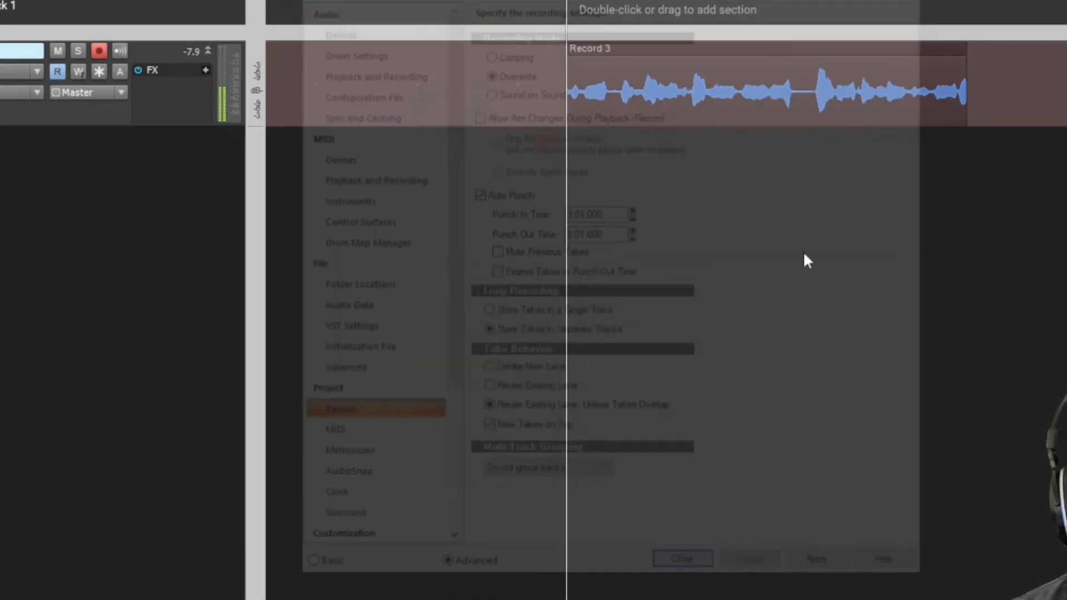
# Step: Close Preferences with OK and enable looping over bars 1–8
pyautogui.click(681, 558)
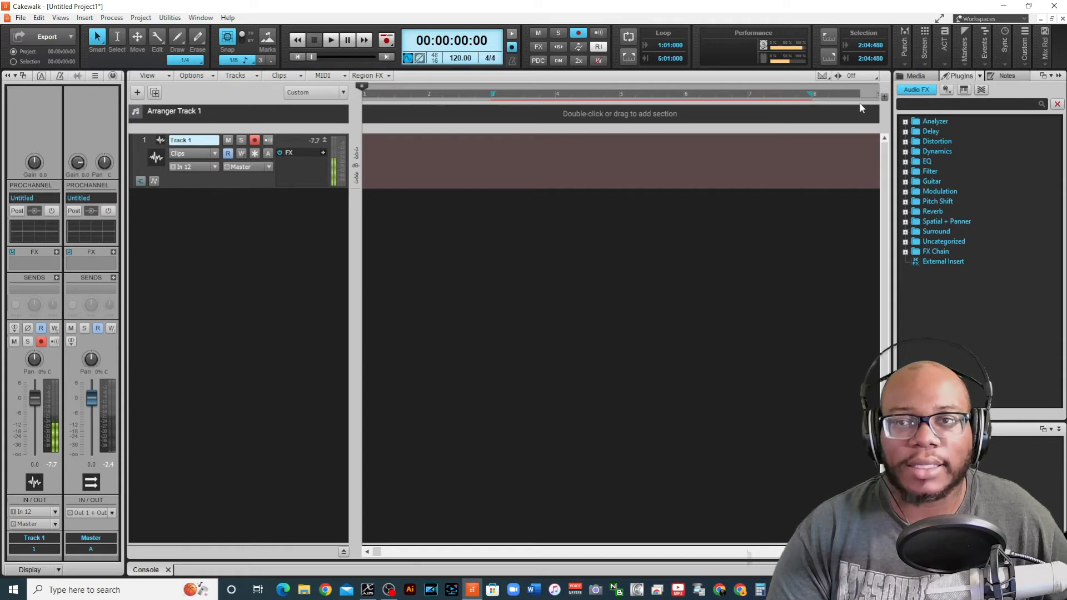
pyautogui.click(143, 140)
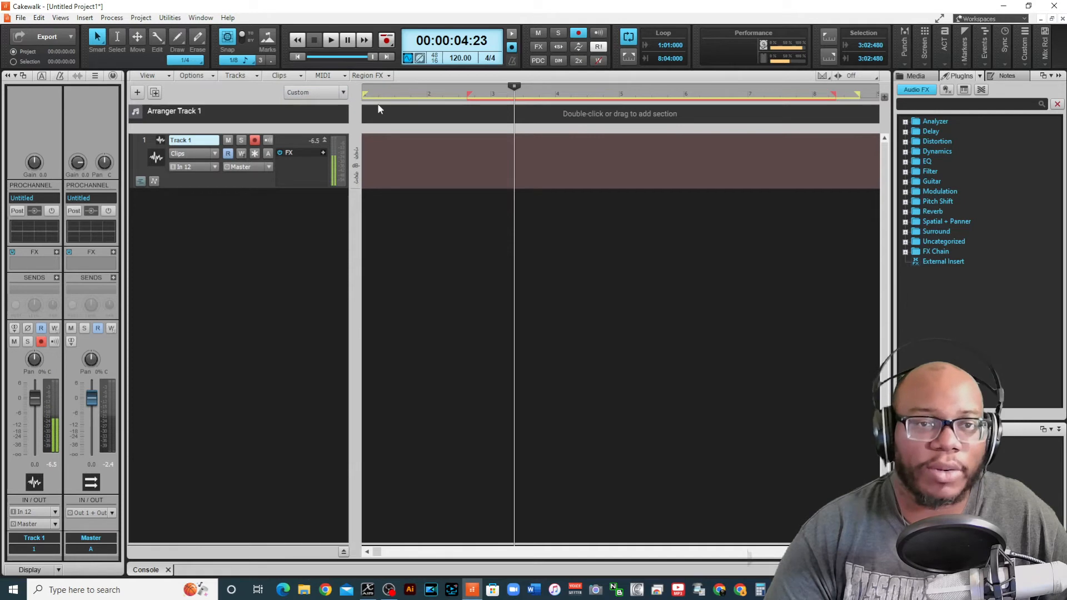
# Step: Rewind and loop-record three vocal takes, 'Record 6, Take 1–3', onto Tracks 1–3
pyautogui.click(297, 57)
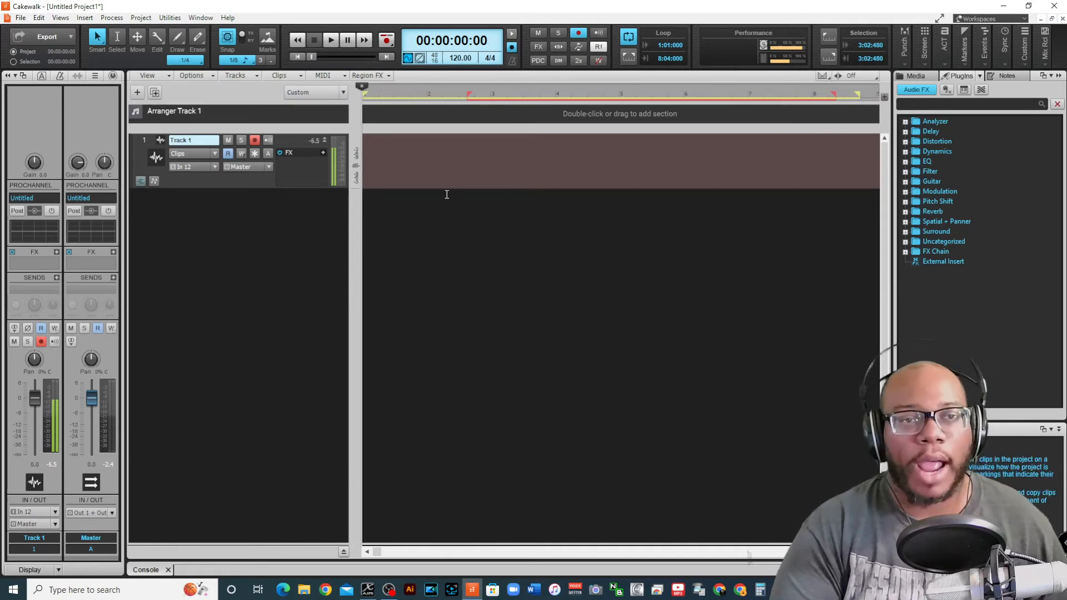
pyautogui.click(330, 39)
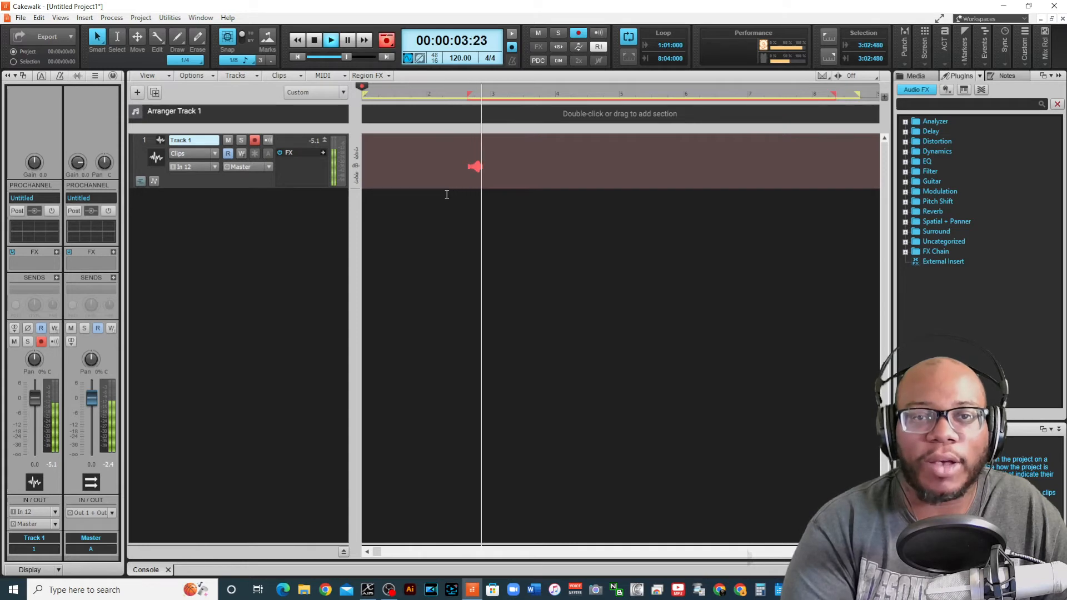
pyautogui.click(330, 39)
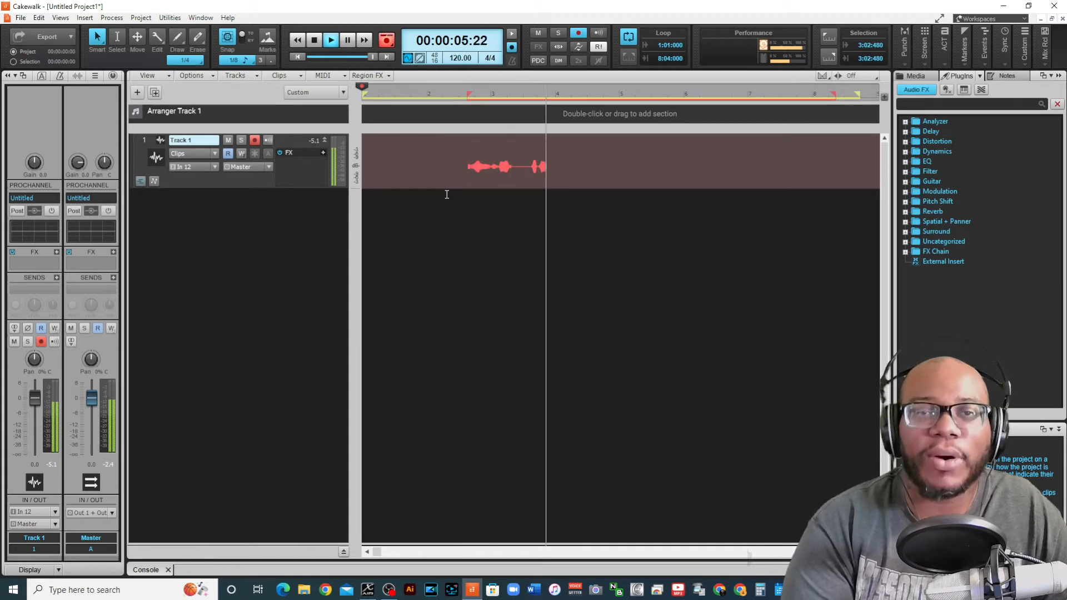
pyautogui.click(331, 39)
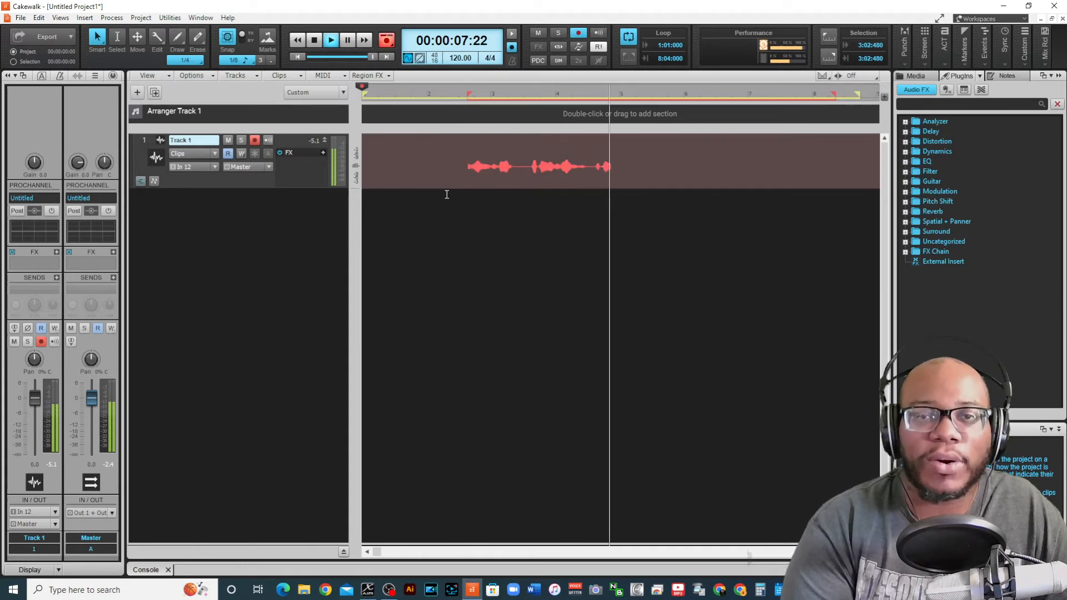
pyautogui.click(330, 40)
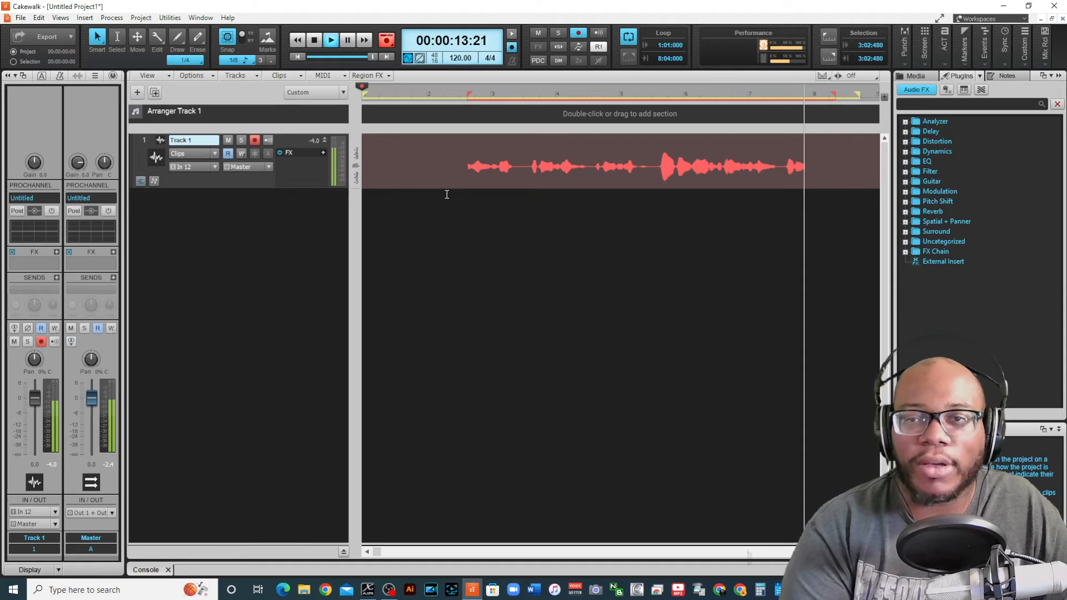
pyautogui.click(313, 40)
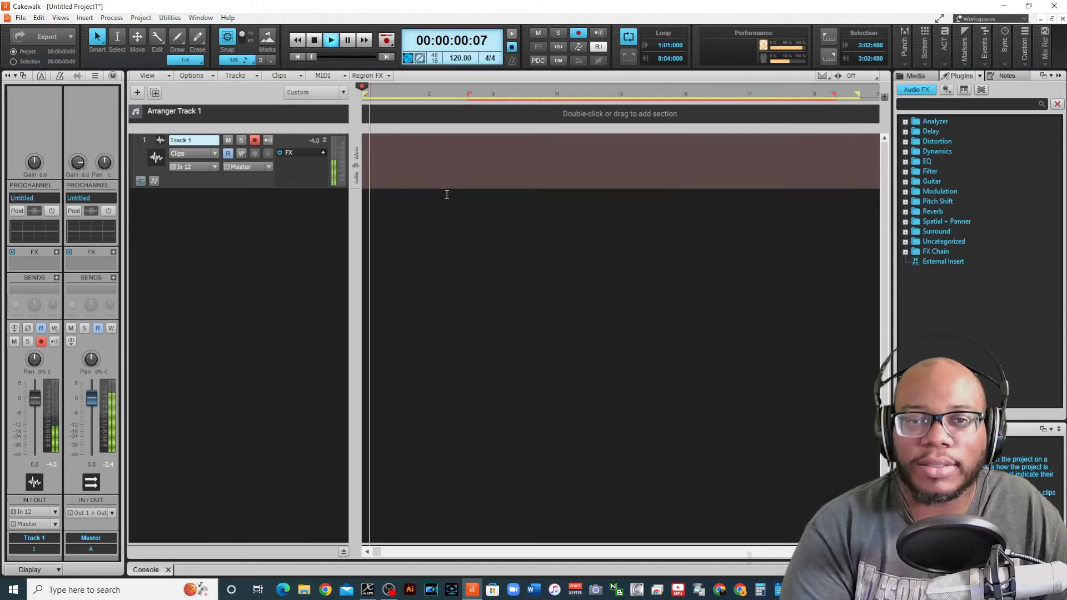
pyautogui.click(331, 39)
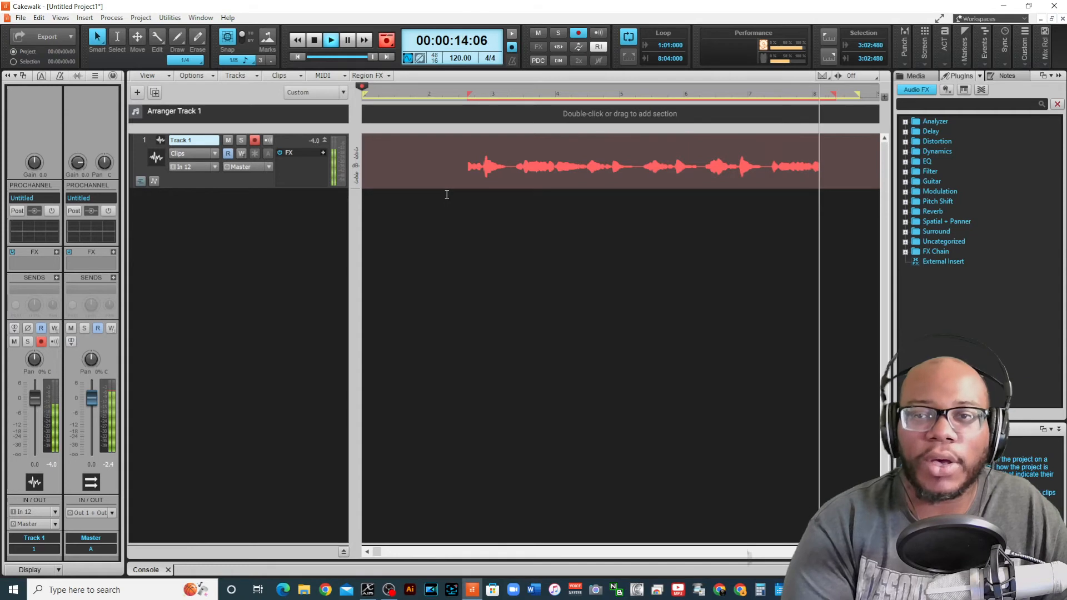
pyautogui.click(313, 39)
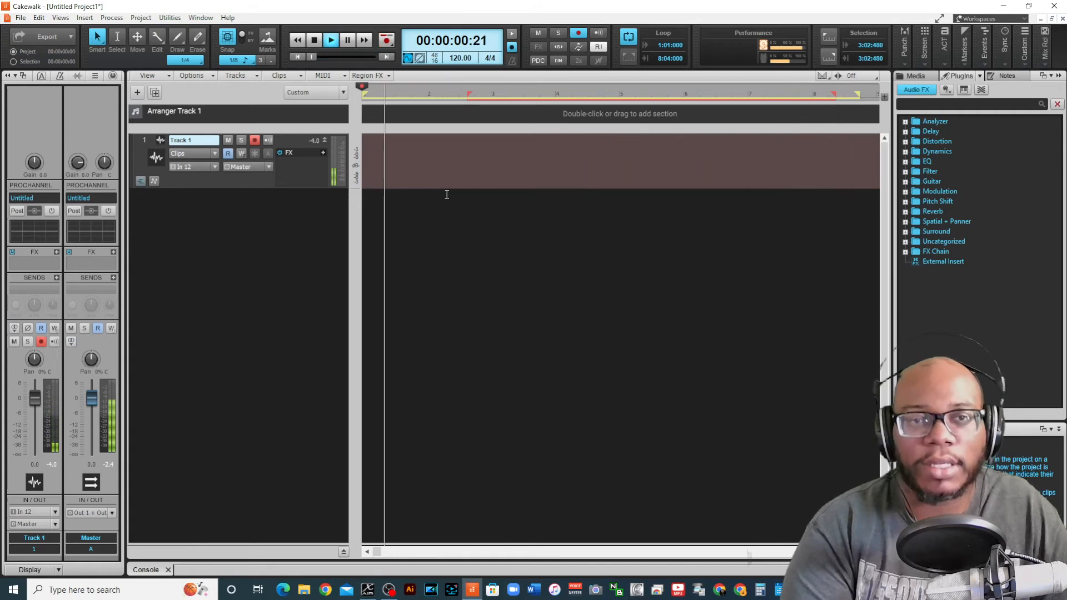
pyautogui.click(313, 39)
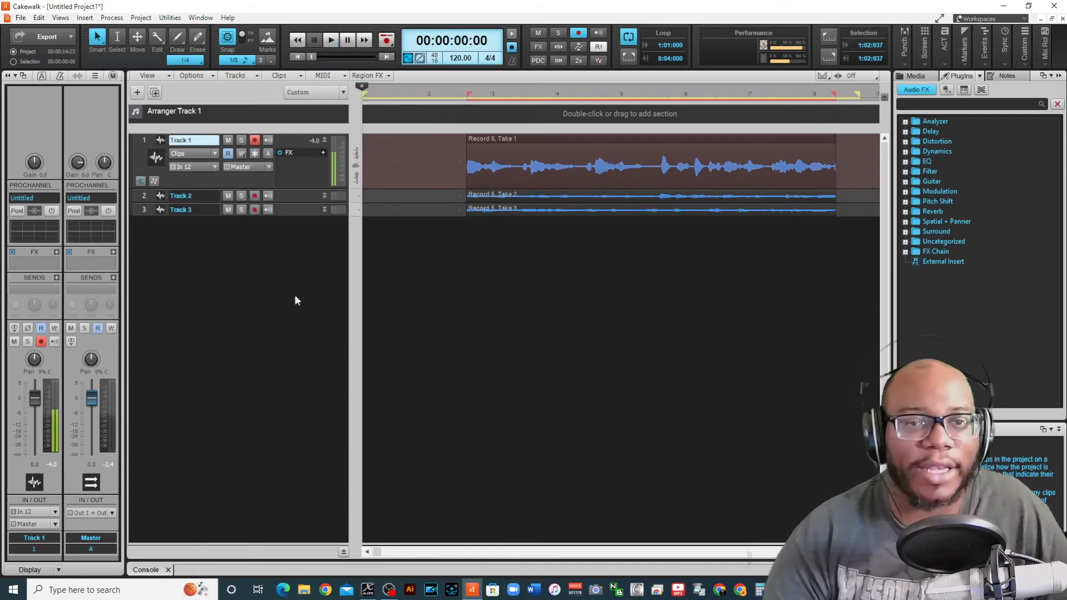
# Step: Expand Track 2 and Track 3 to full height to show their take waveforms
pyautogui.click(182, 195)
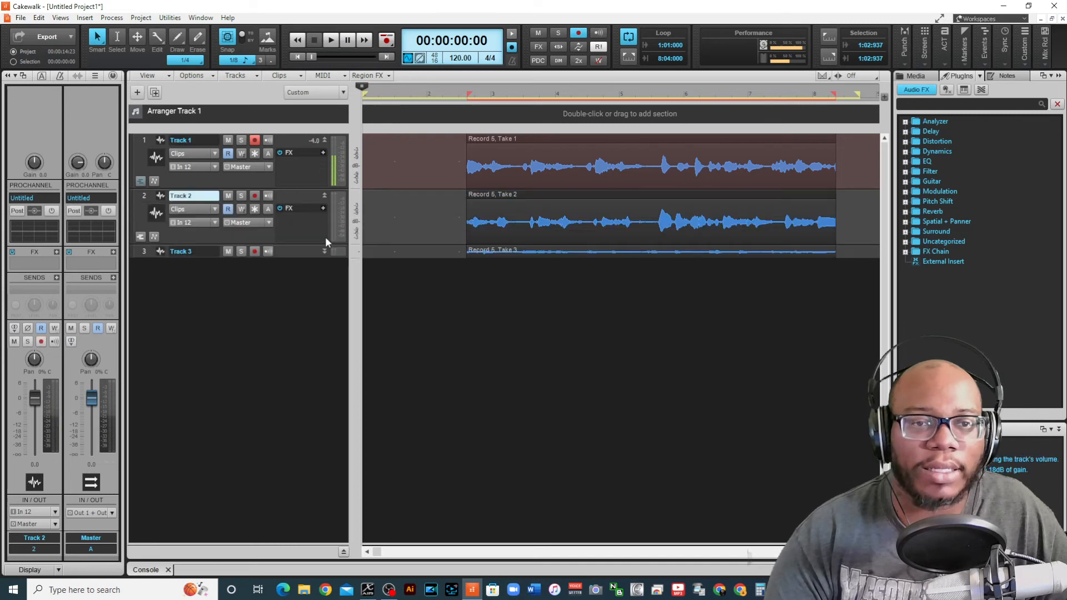
pyautogui.click(180, 251)
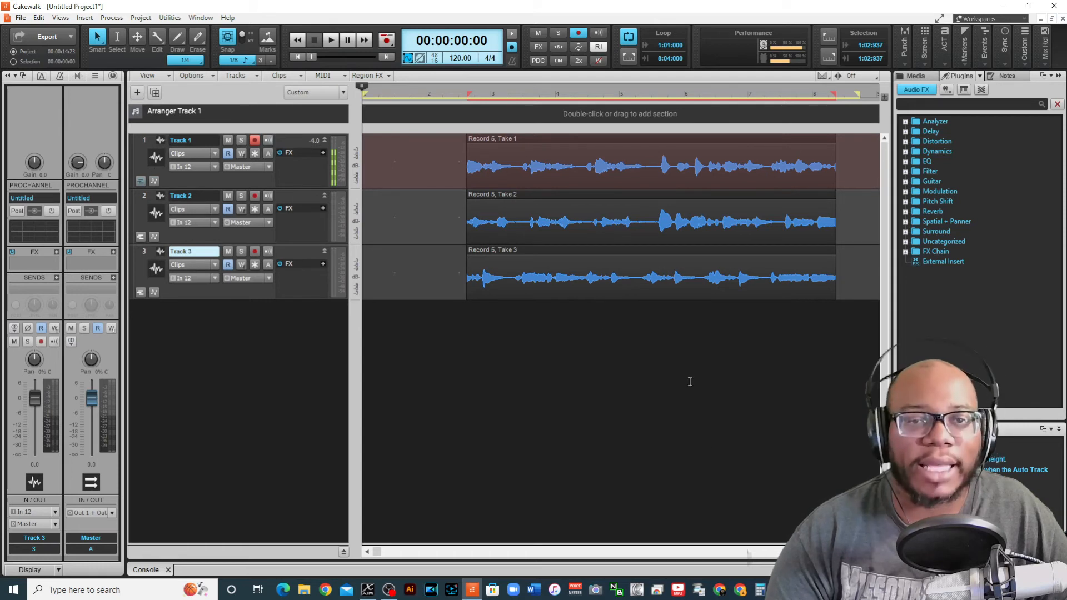
pyautogui.moveTo(461, 187)
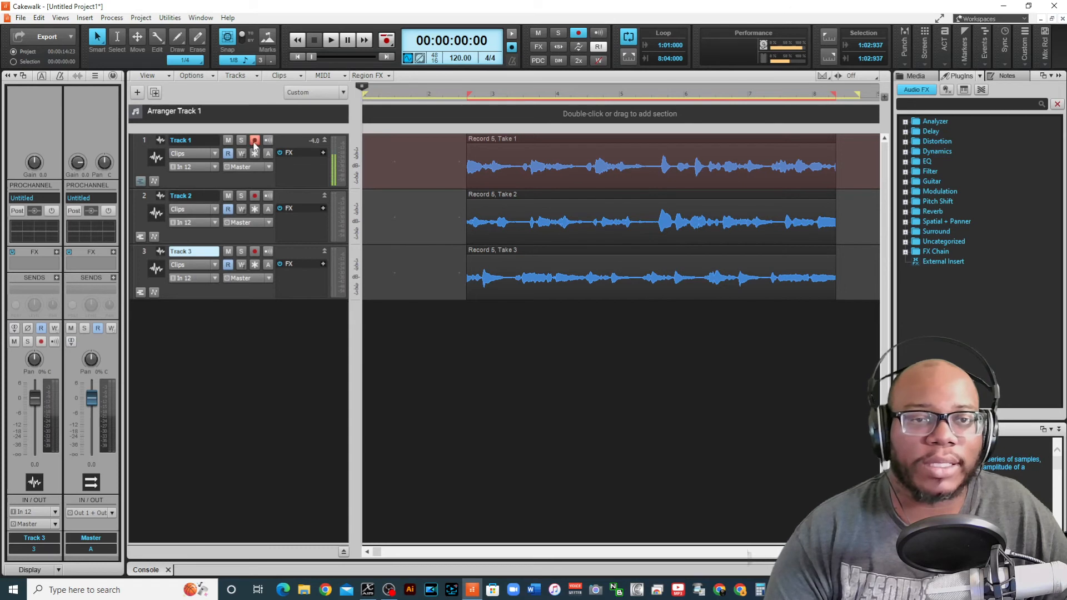
# Step: Disarm Track 1, then play back the three recorded takes and stop
pyautogui.click(255, 140)
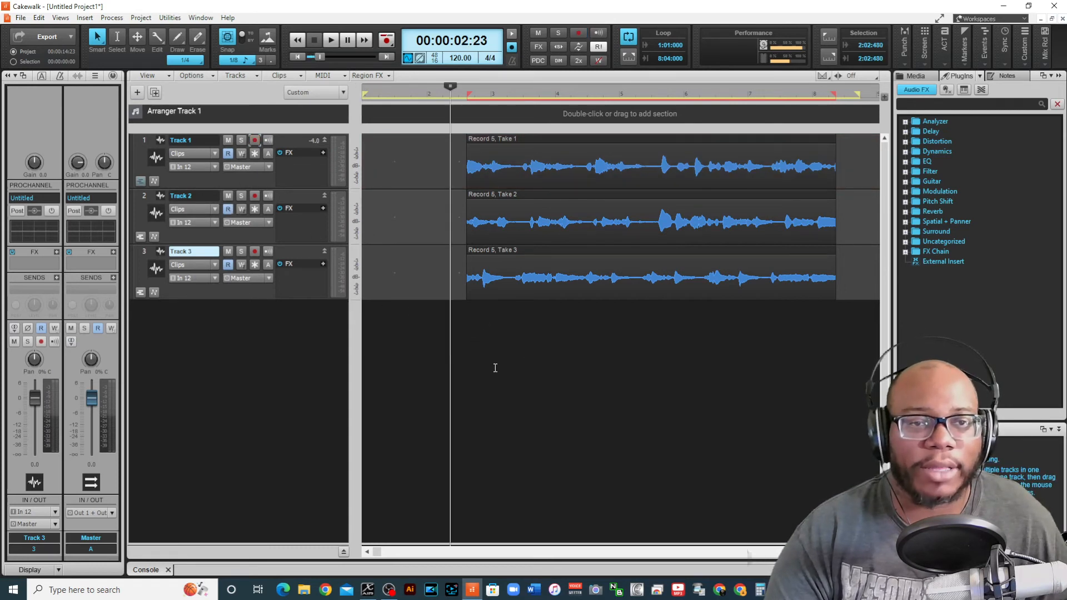
pyautogui.click(331, 40)
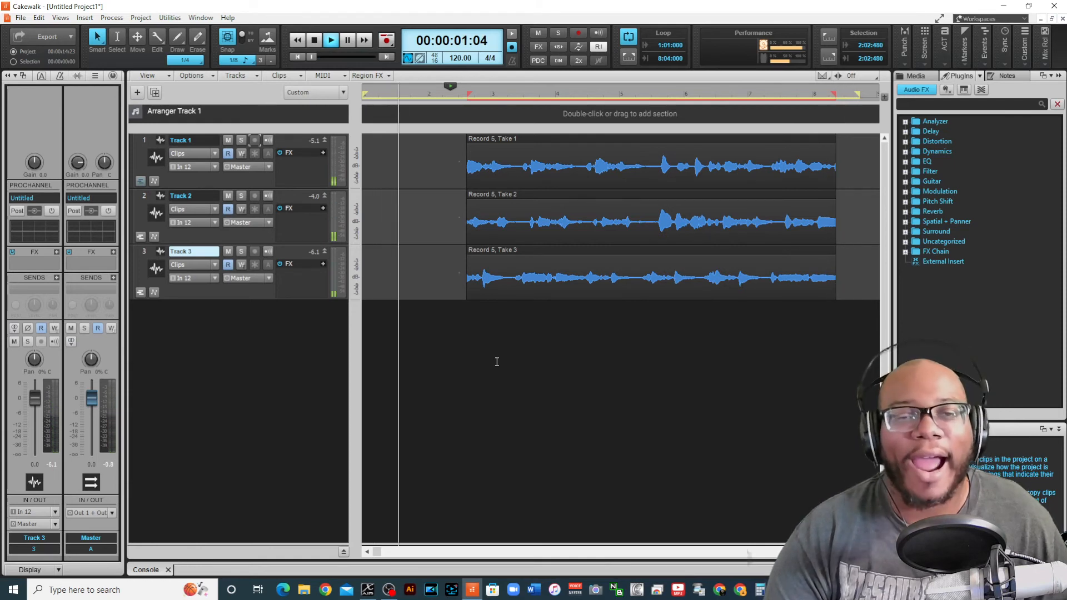
pyautogui.click(331, 40)
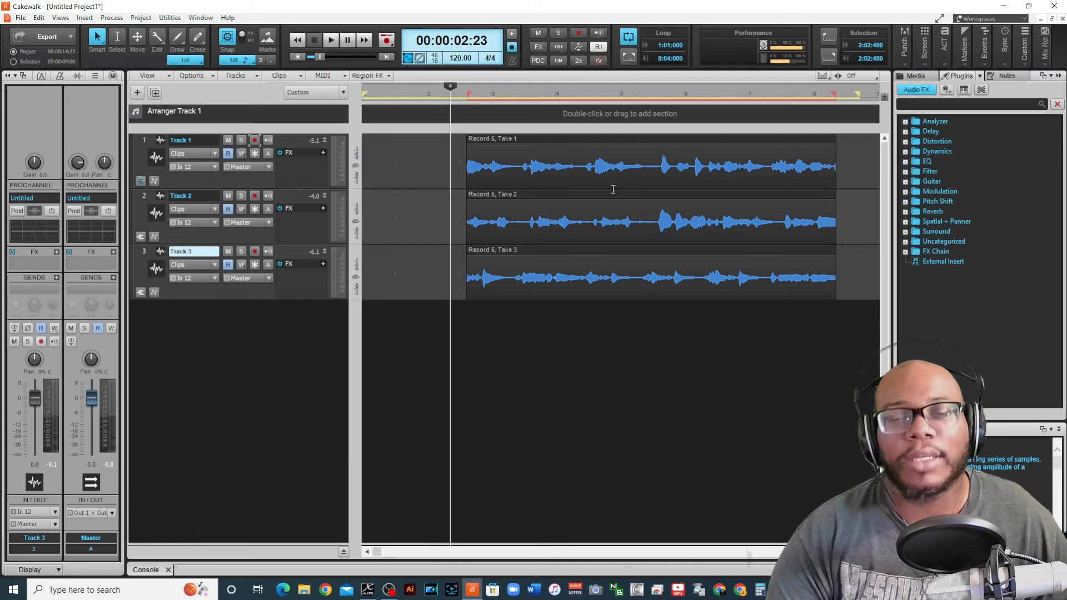
pyautogui.moveTo(639, 184)
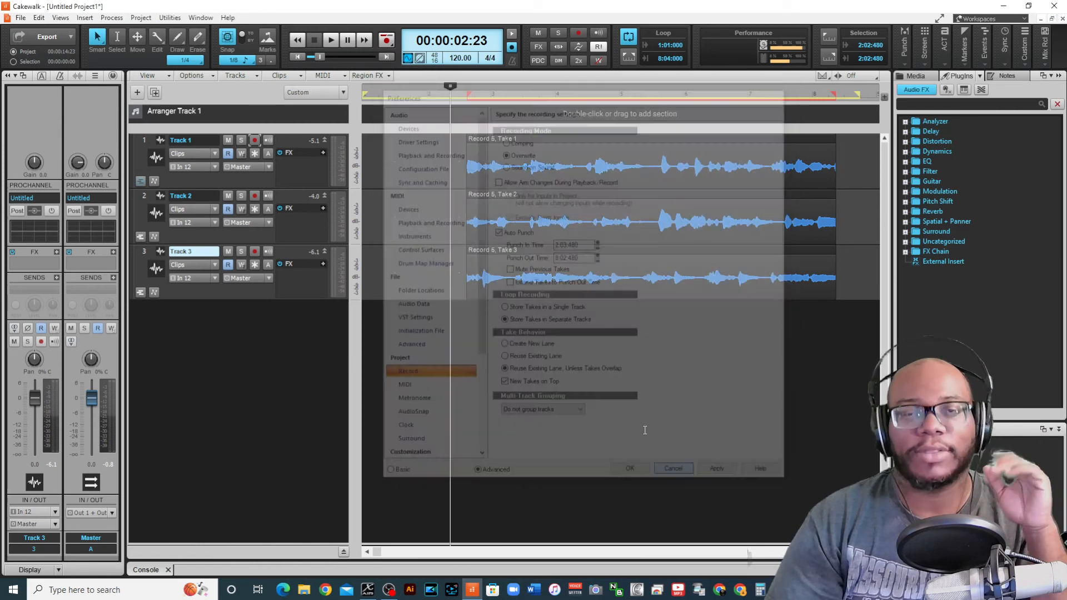
pyautogui.click(672, 467)
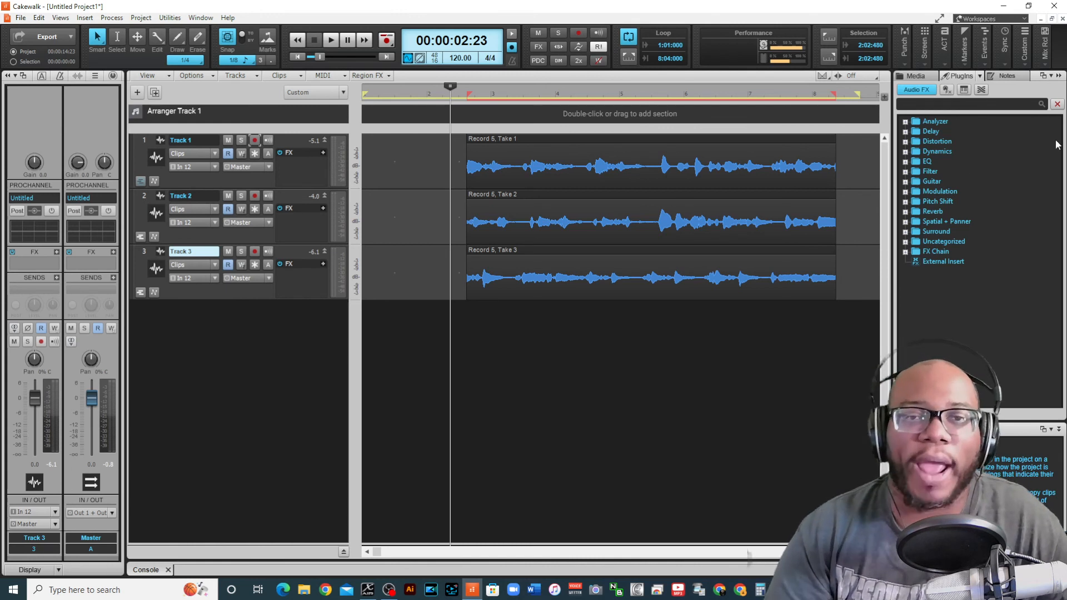
pyautogui.moveTo(768, 229)
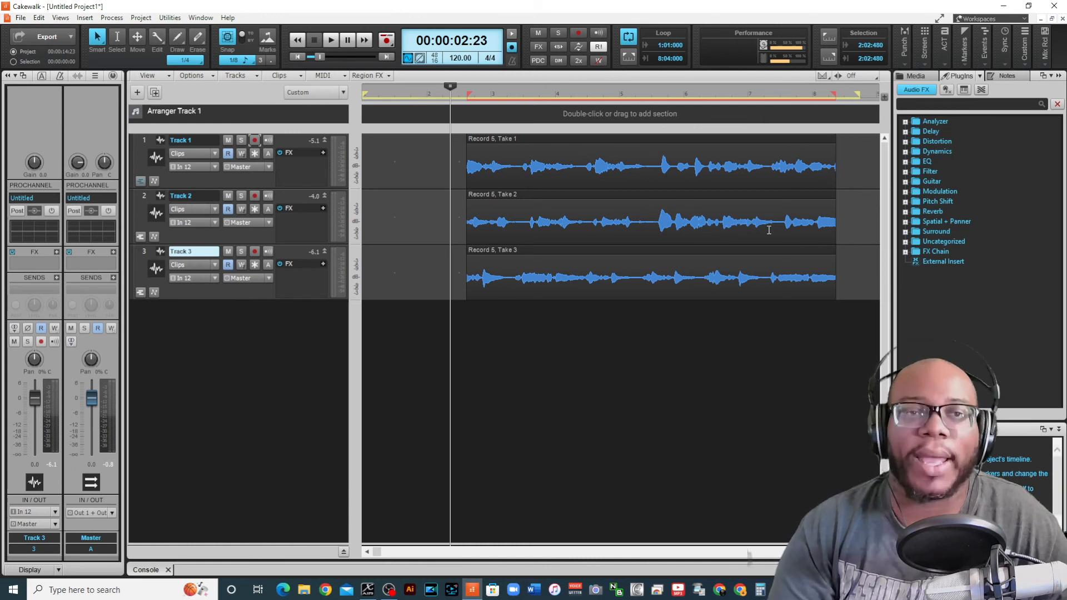
pyautogui.moveTo(548, 242)
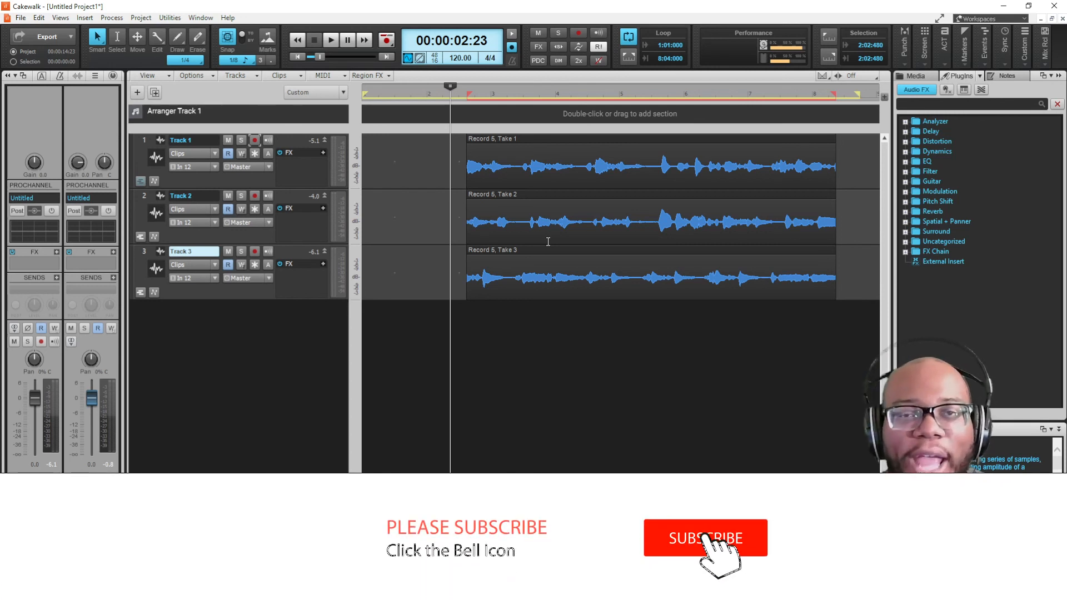
pyautogui.click(705, 538)
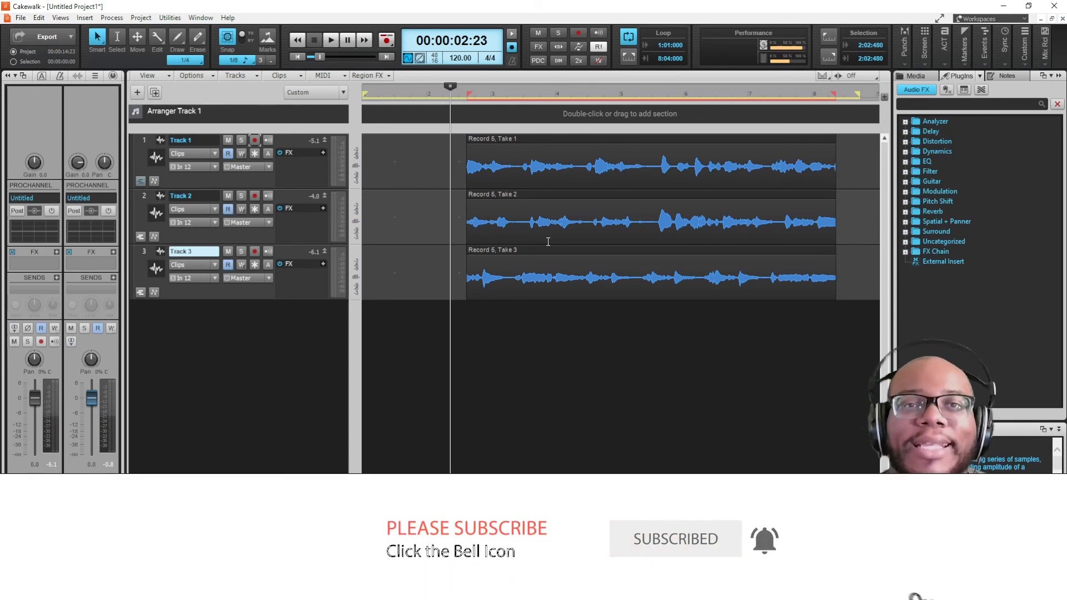